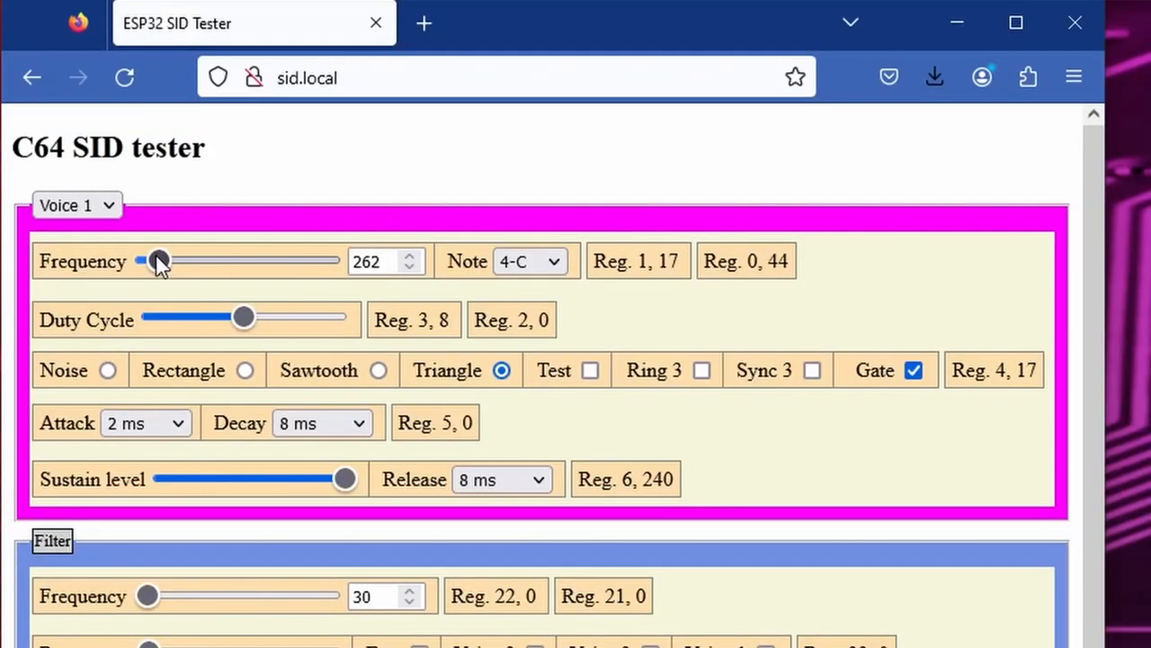
Drag Voice 1's Frequency slider up to 3389 (note 7-G#).
left_click_drag(158, 261, 302, 261)
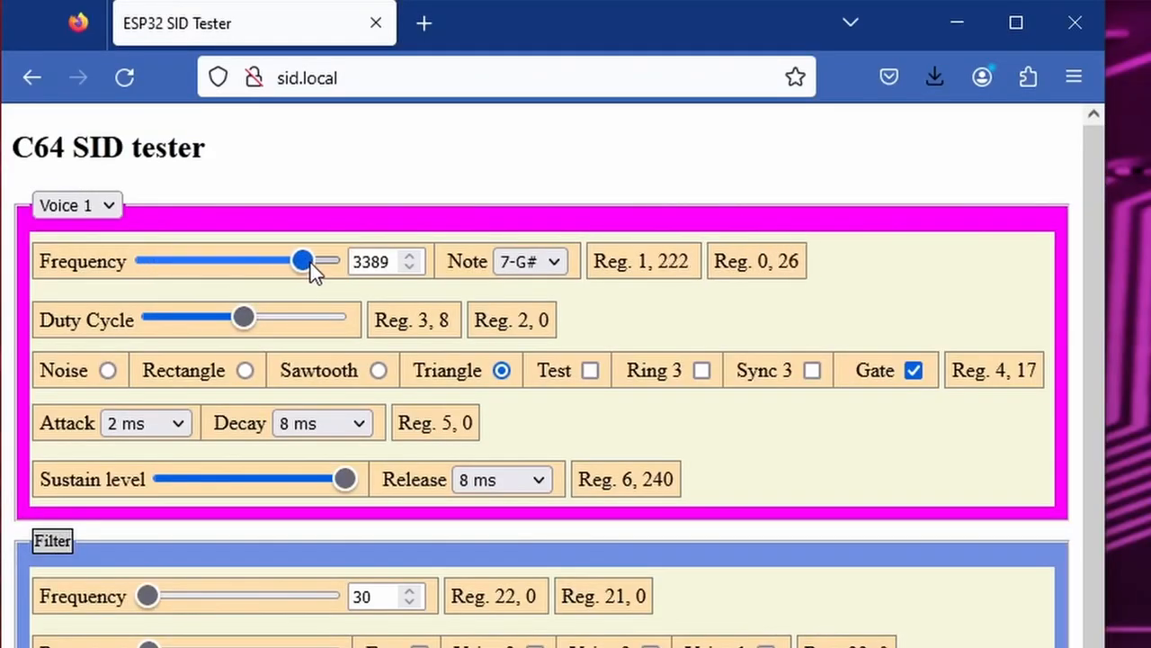
scroll("down", 3)
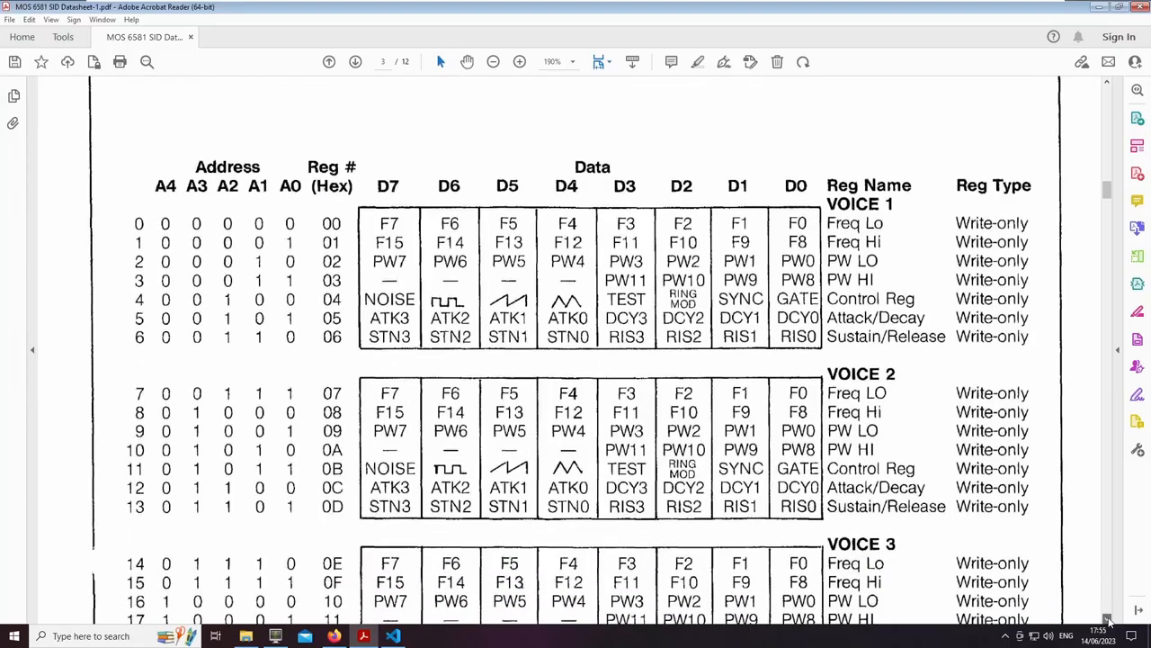
Scroll the MOS 6581 datasheet down through the Voice 2, Voice 3 and Filter registers.
scroll("down", 3)
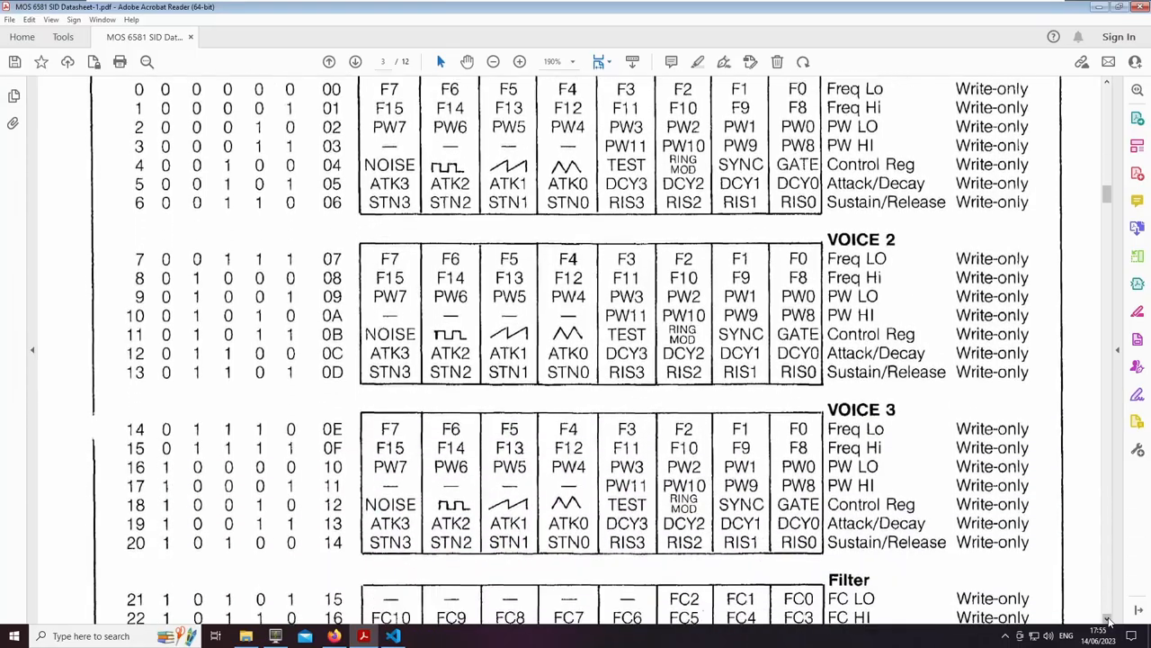
scroll("down", 3)
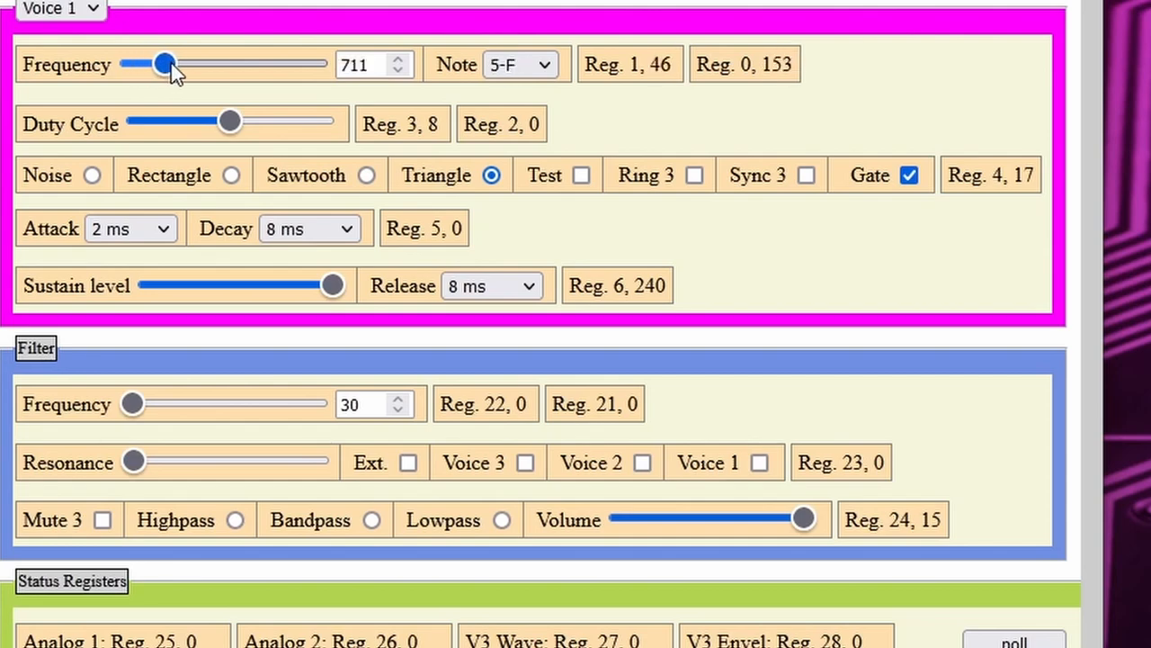
Lower Voice 1's frequency to about 711 (note 5-F).
left_click_drag(161, 65, 238, 65)
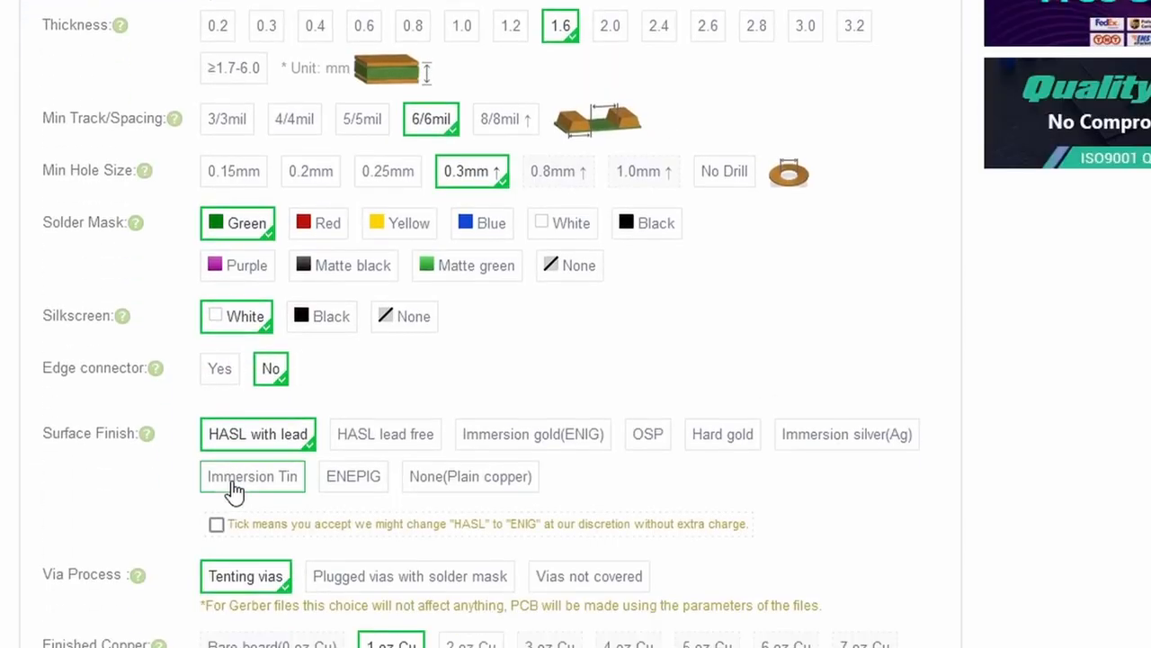
mouse_move(594, 205)
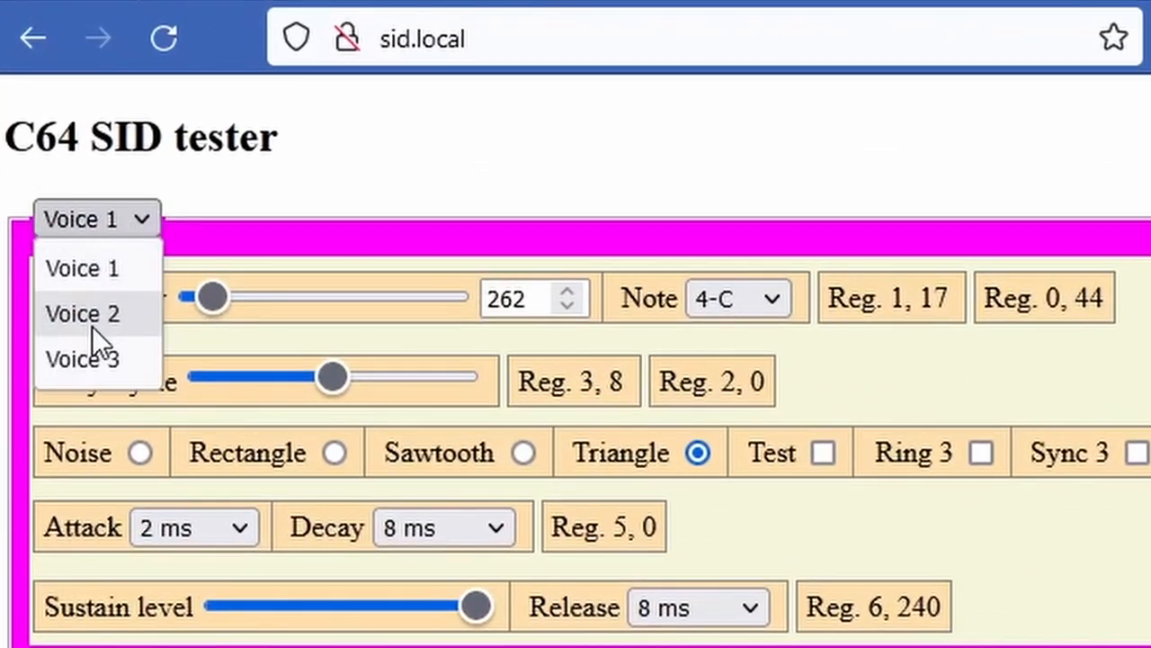
mouse_move(83, 268)
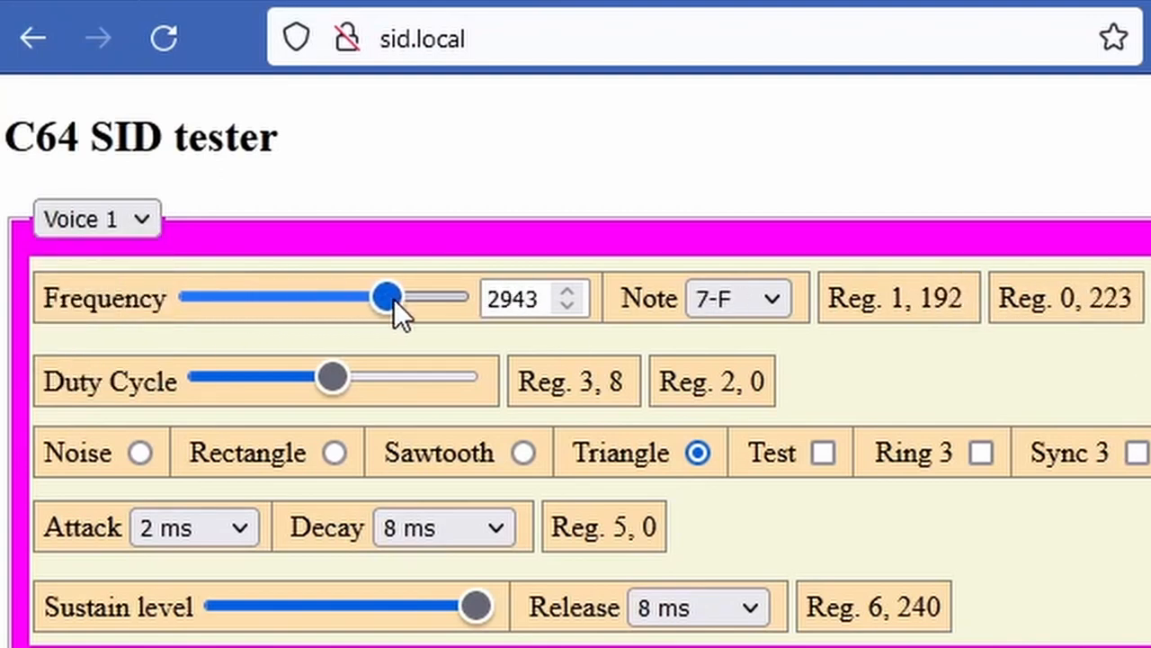
Set Voice 1's frequency to 2943 (note 7-F).
left_click_drag(385, 295, 363, 295)
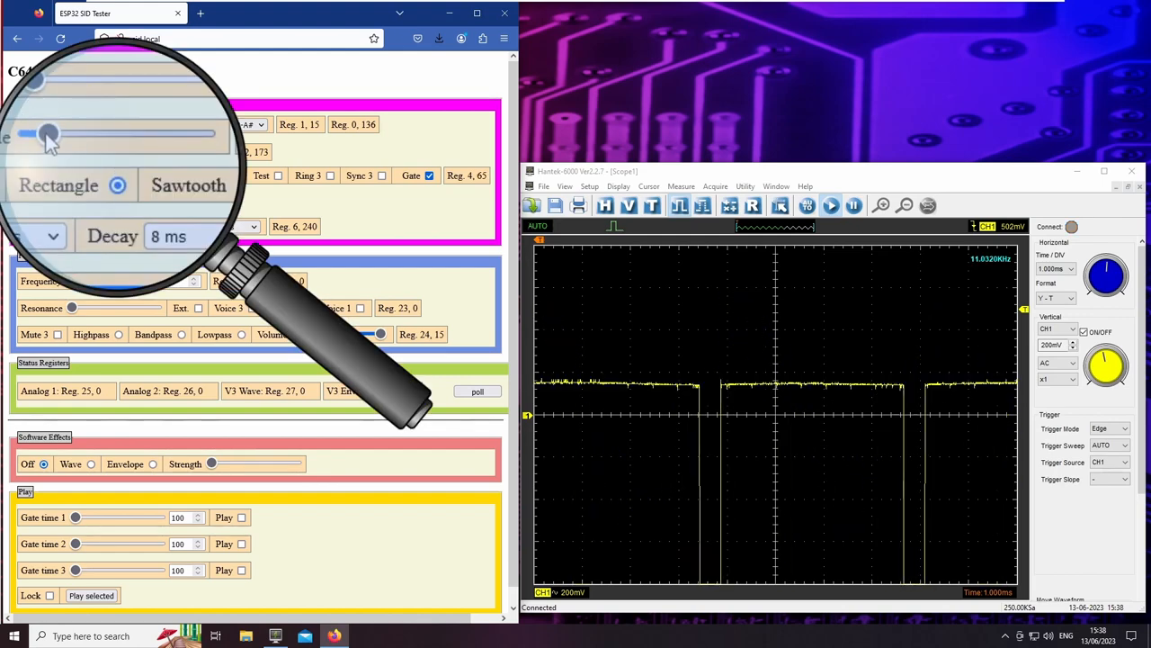
Widen Voice 1's pulse duty cycle, then change its waveform from rectangle to sawtooth.
left_click_drag(51, 133, 147, 133)
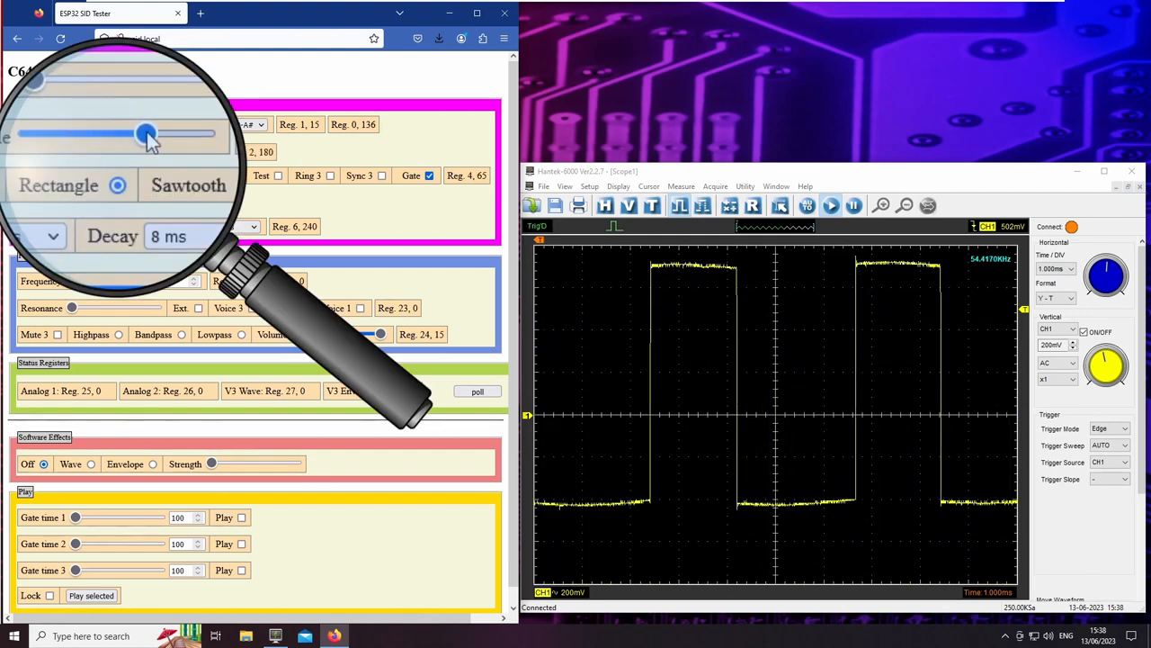
left_click_drag(148, 134, 169, 133)
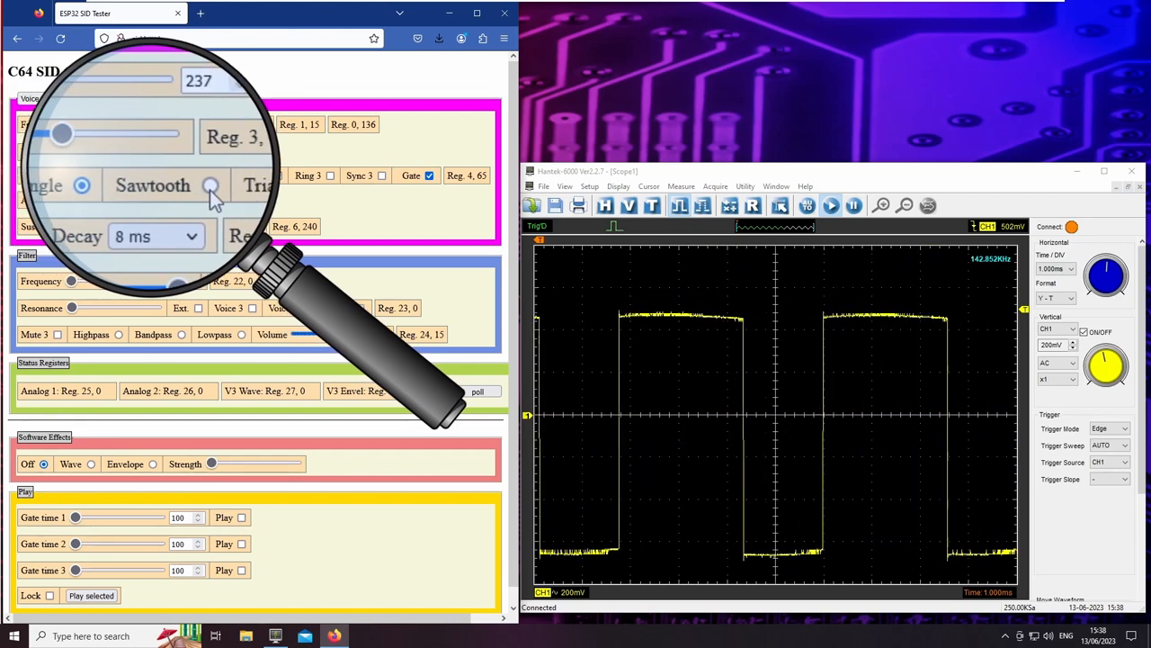
left_click(196, 183)
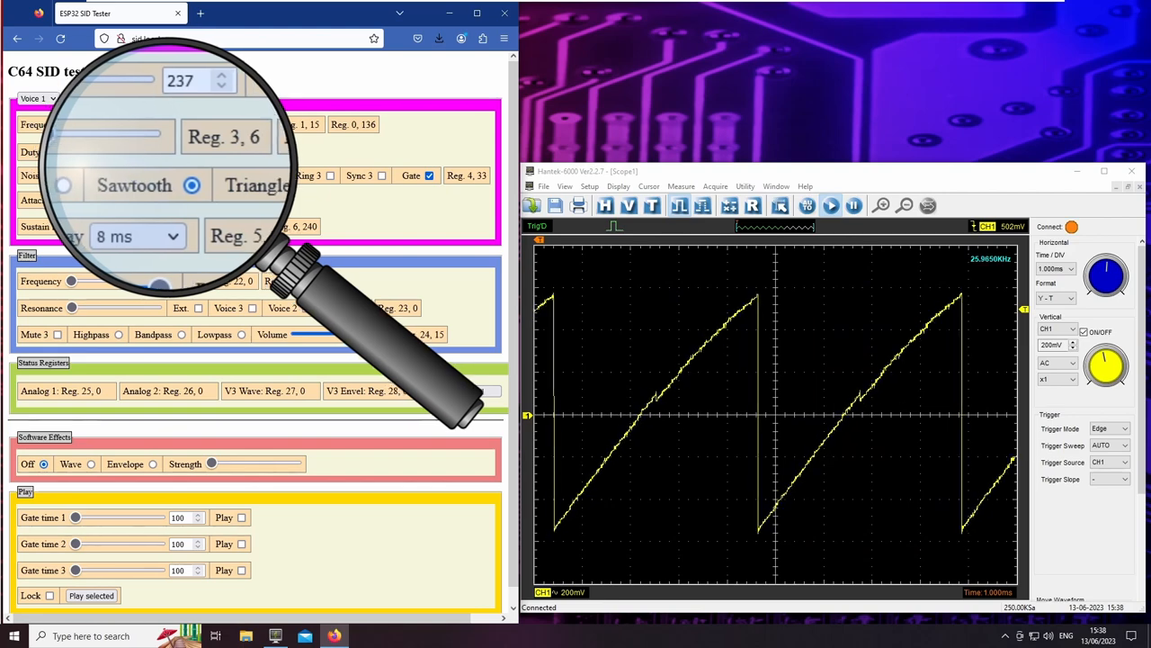
left_click(250, 185)
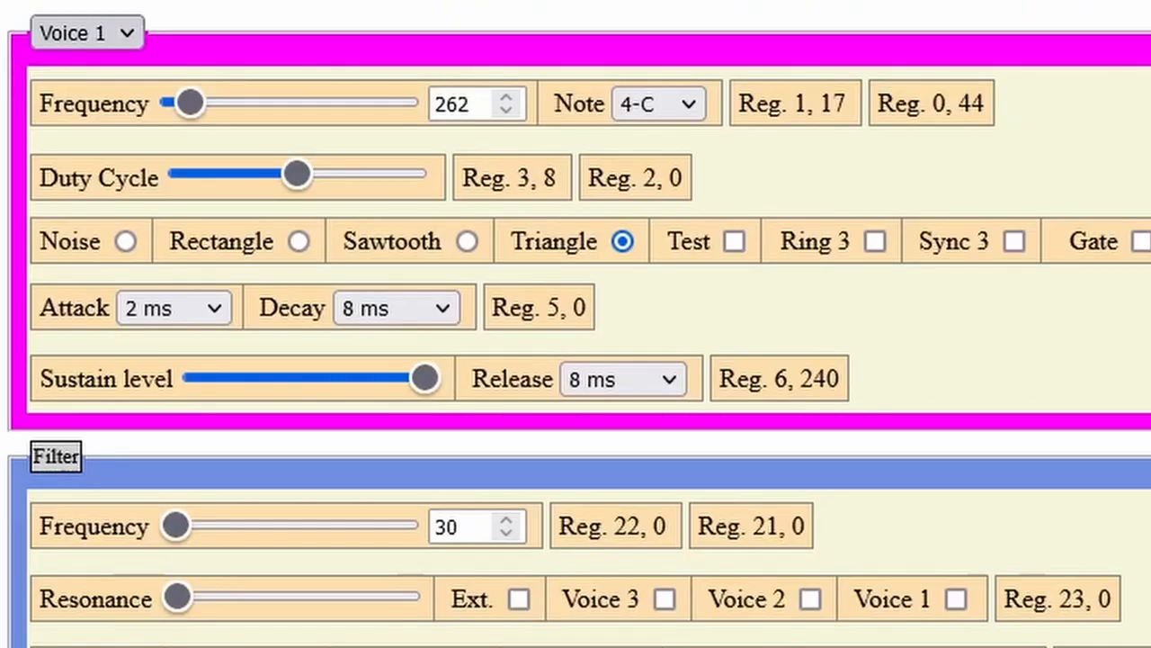
Step through Voices 2 and 3 toggling their gates, then toggle Voice 1's gate.
left_click(86, 32)
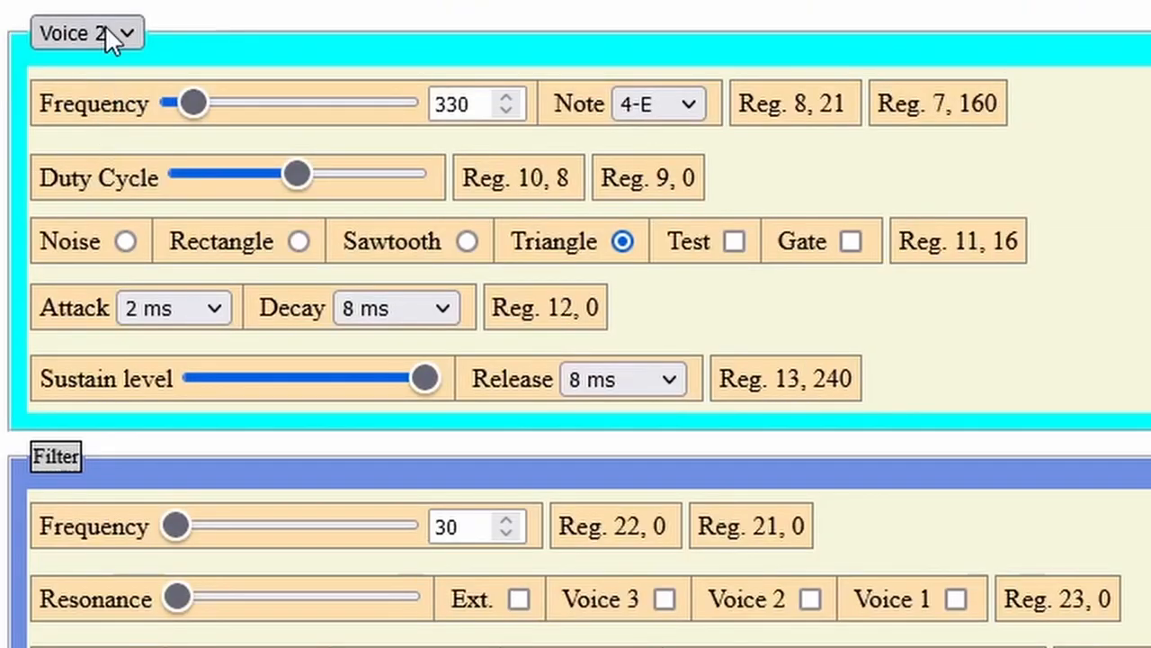
left_click(86, 32)
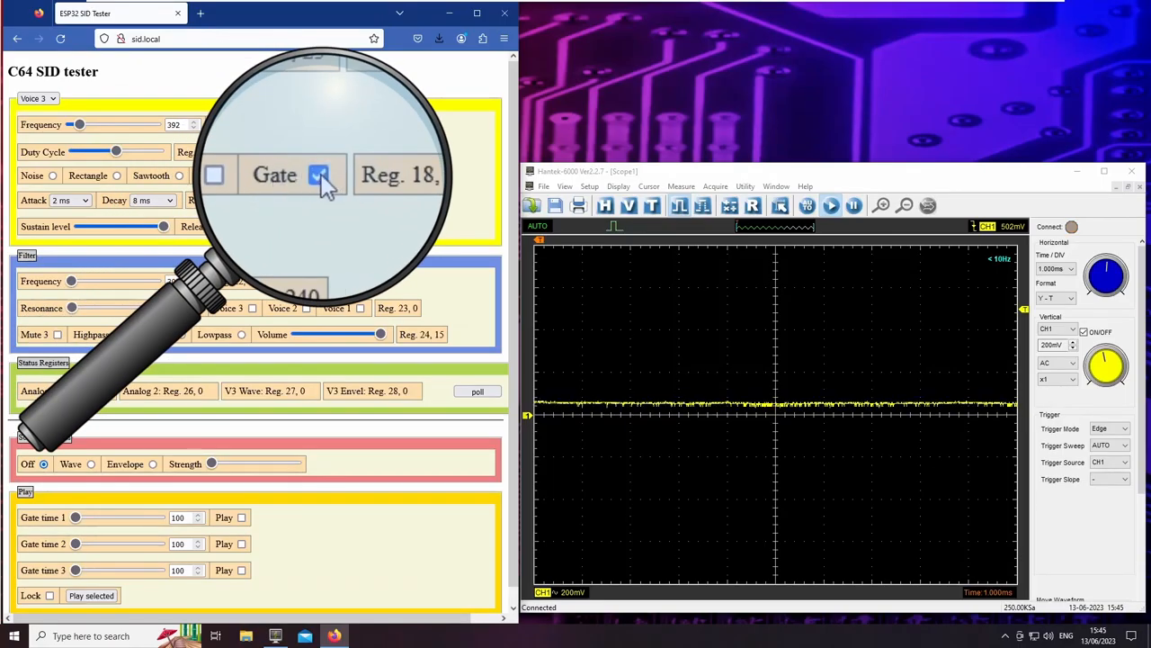
left_click(320, 175)
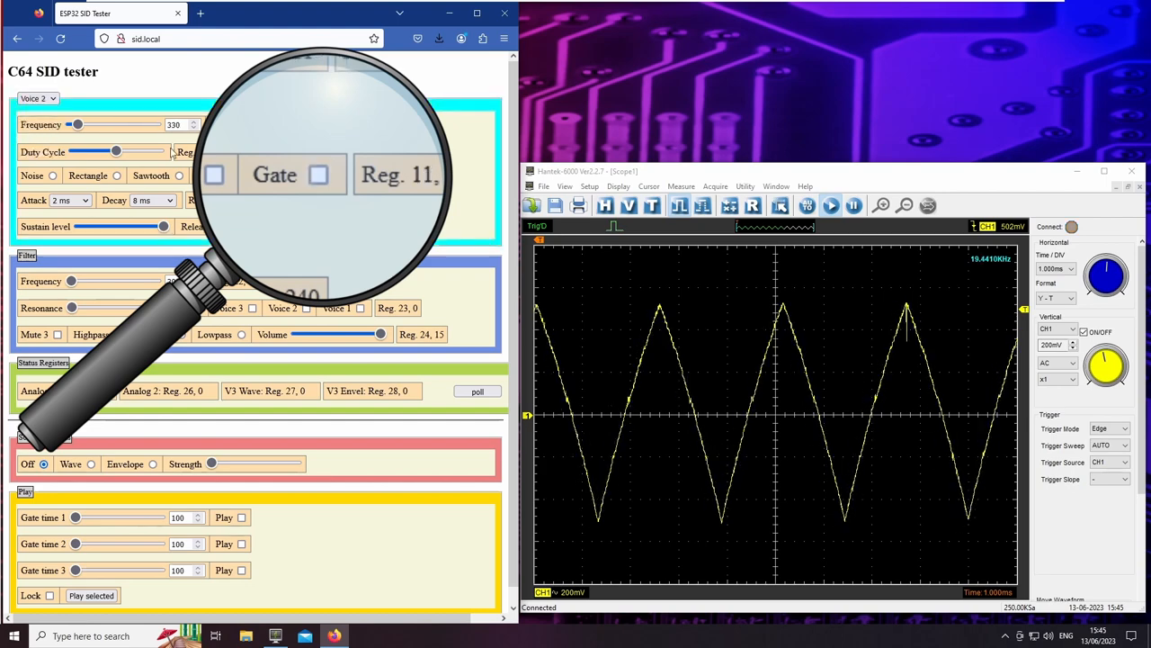
left_click(318, 174)
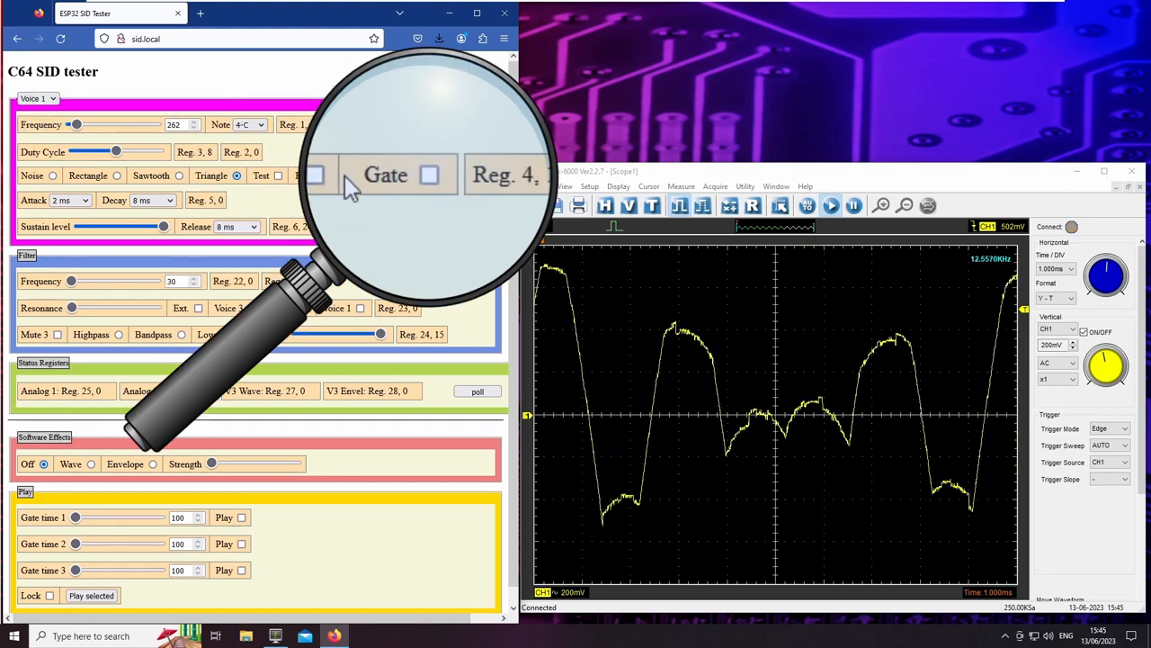
left_click(429, 175)
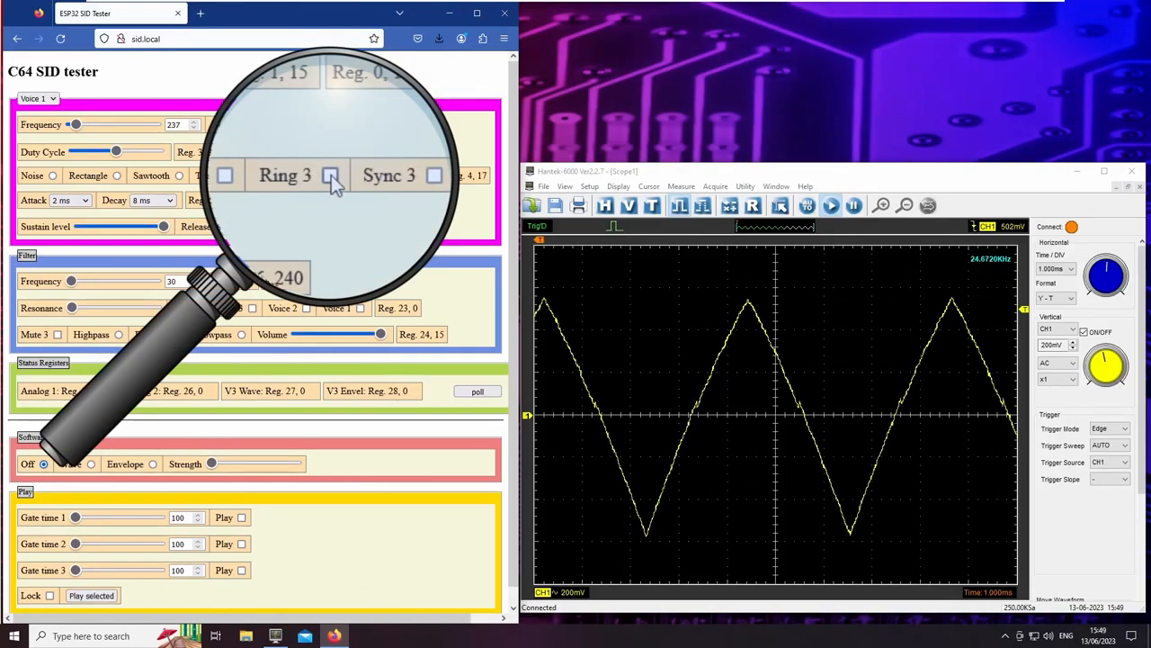
Enable Ring 3 on Voice 1 and sweep its frequency through about 377 and 1213.
left_click(331, 175)
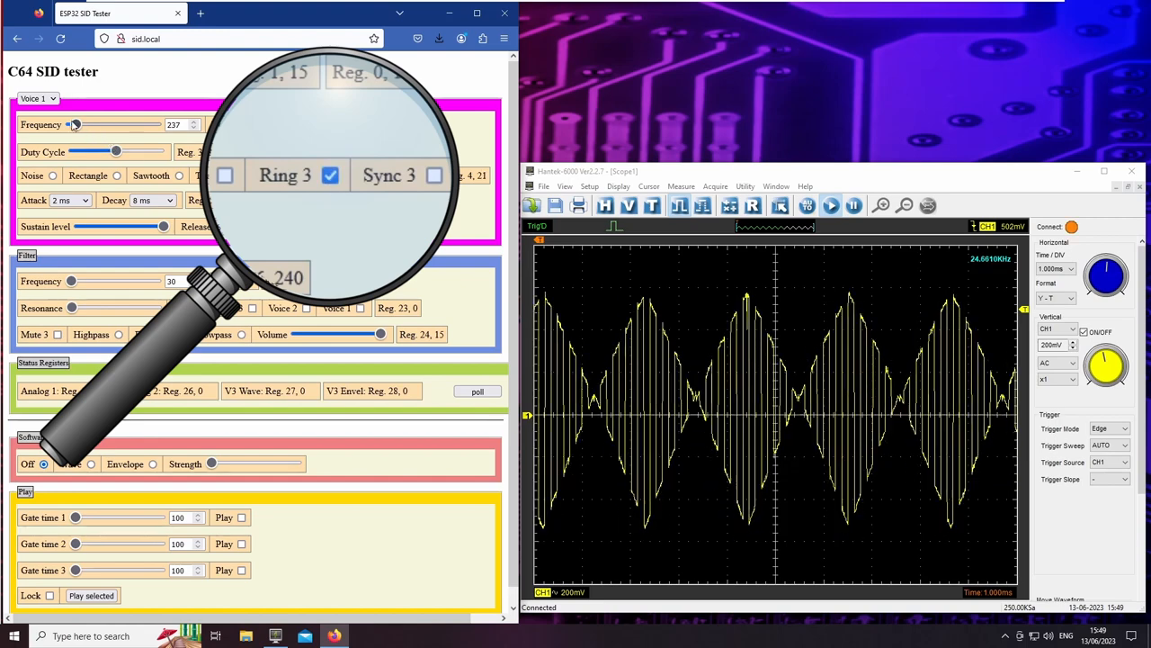
left_click_drag(75, 124, 76, 108)
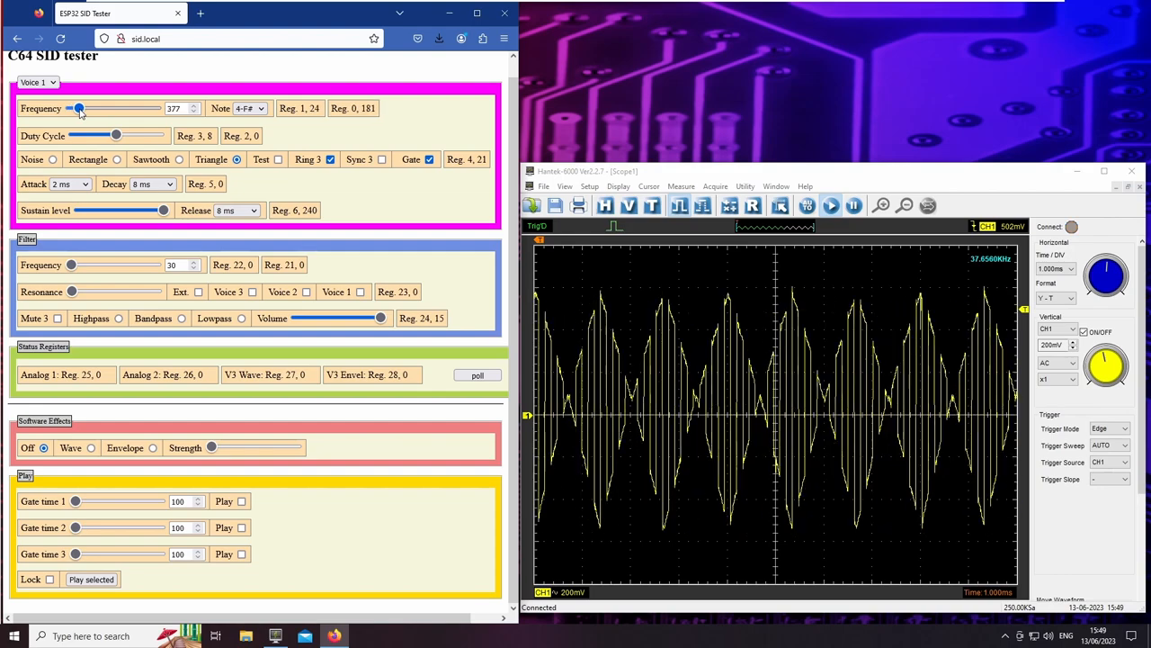
left_click_drag(79, 108, 97, 108)
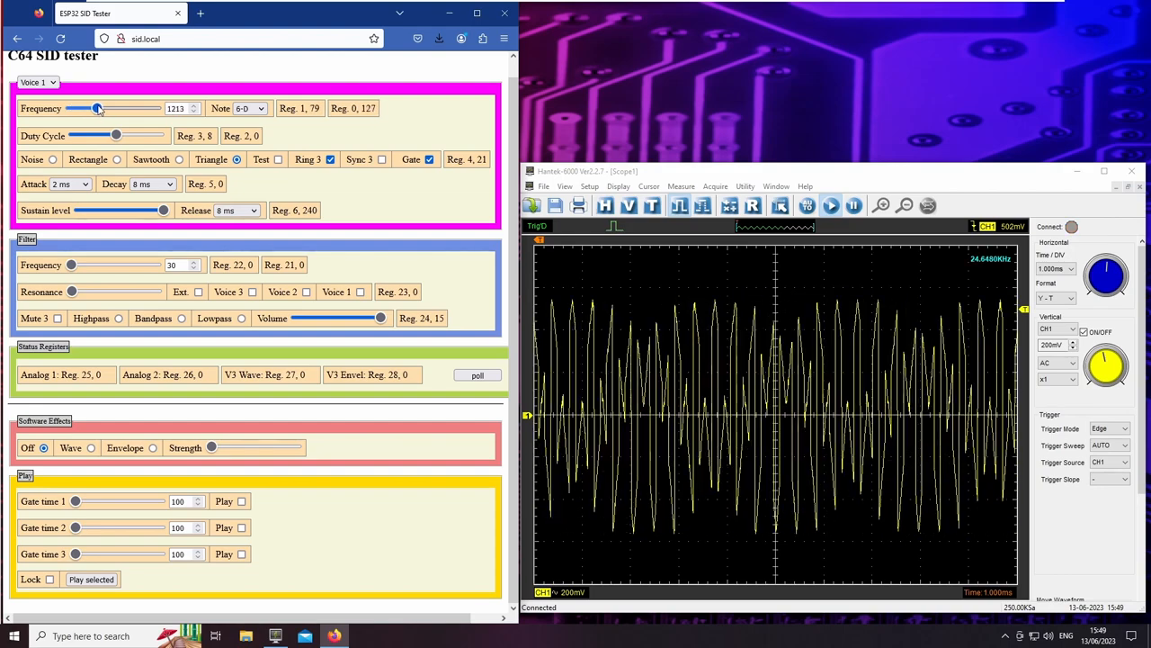
left_click_drag(97, 108, 76, 108)
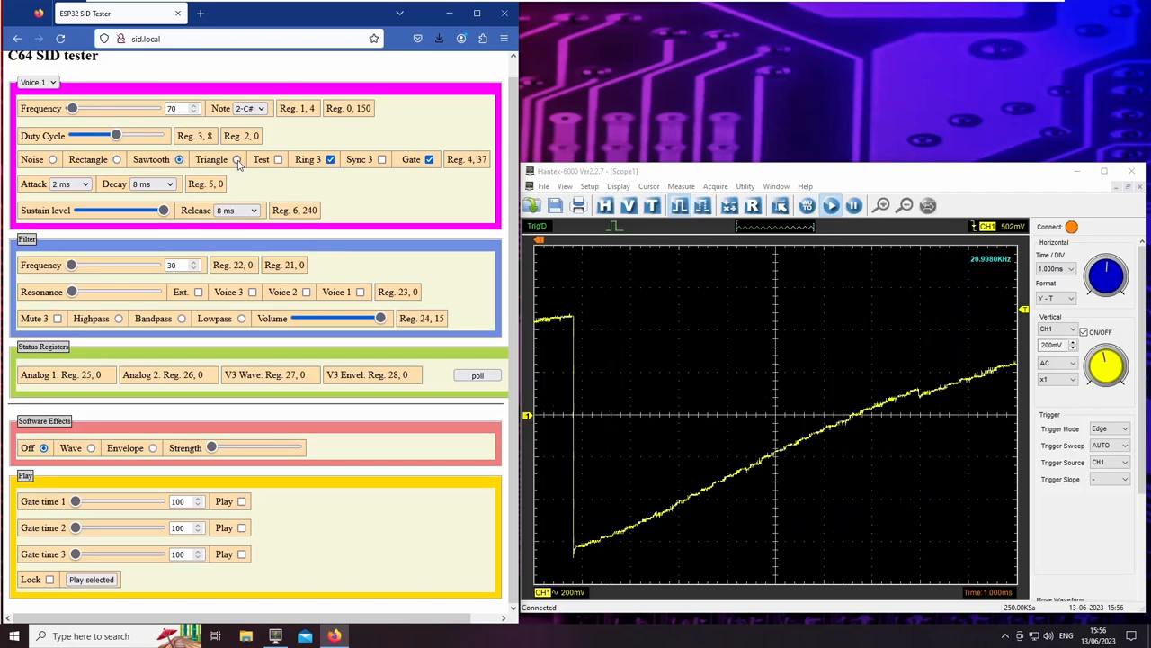
Set Voice 1 to triangle, then sweep Voice 3's frequency around 1215 to reshape the ring-modulated wave.
left_click(238, 159)
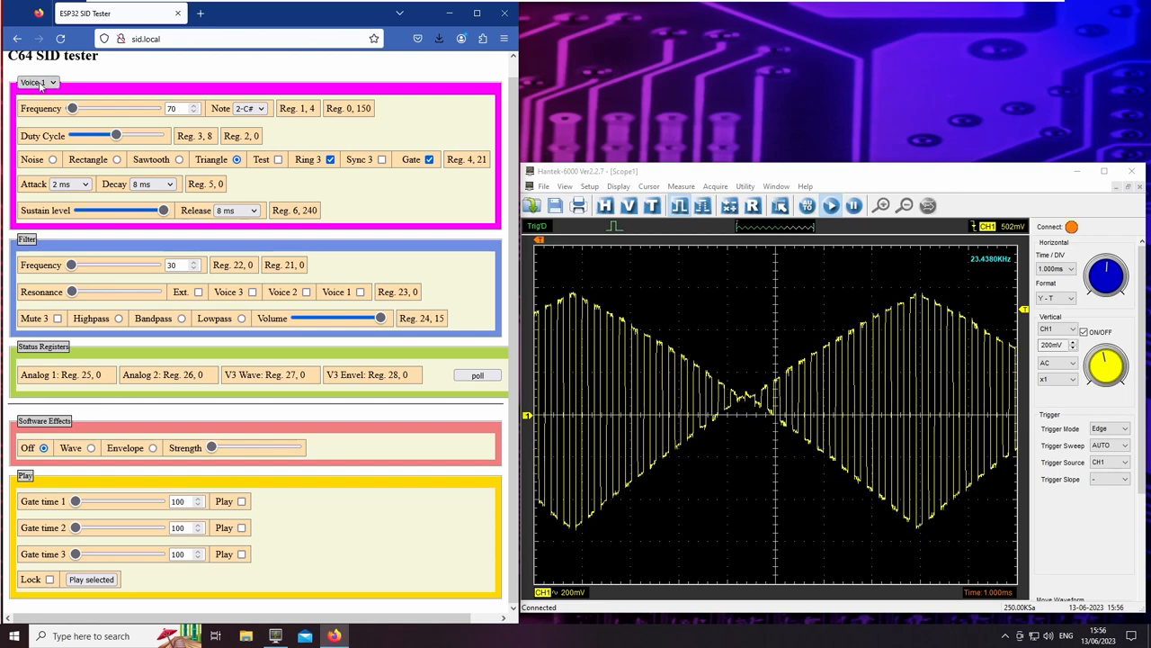
left_click(38, 83)
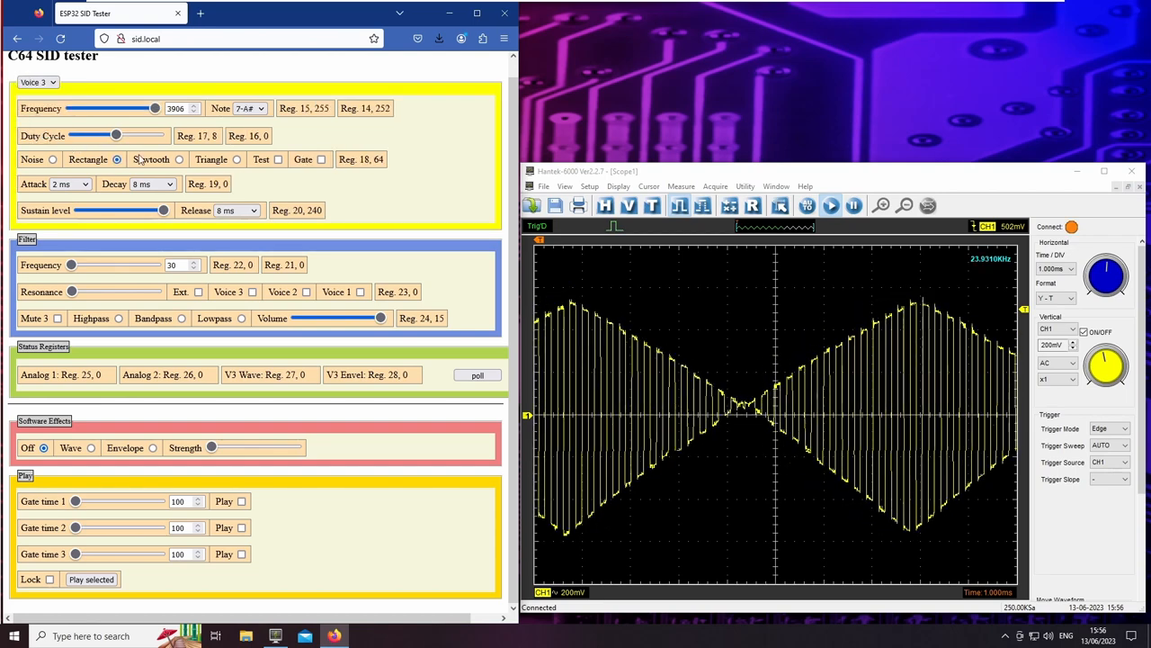
left_click_drag(154, 108, 115, 108)
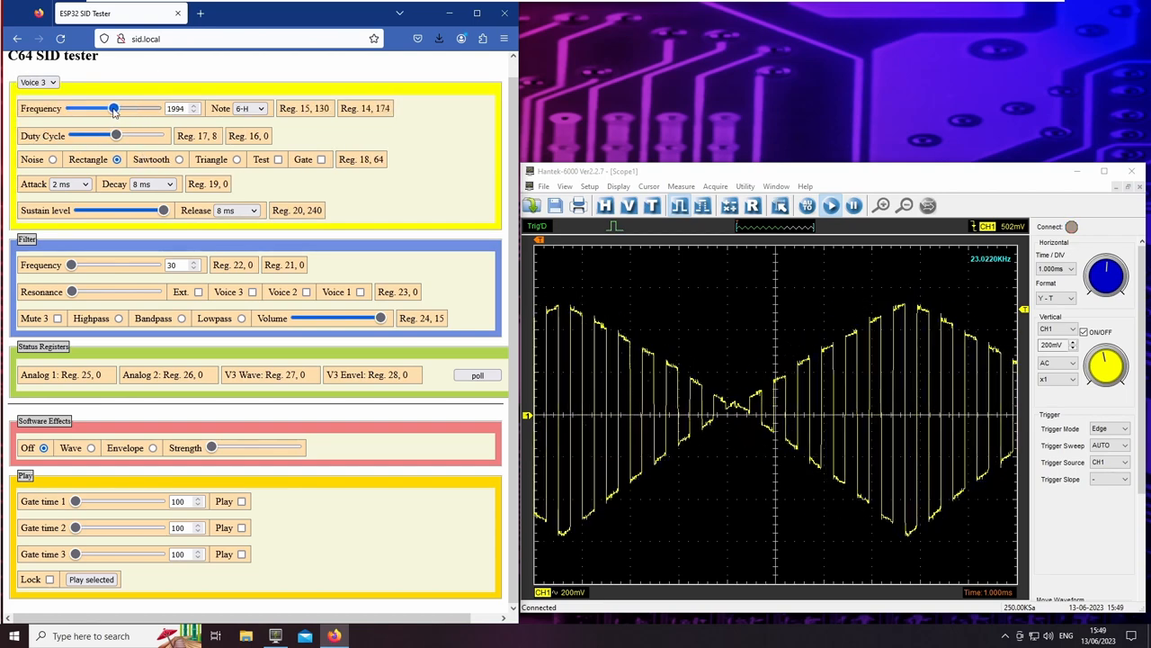
left_click_drag(113, 108, 97, 108)
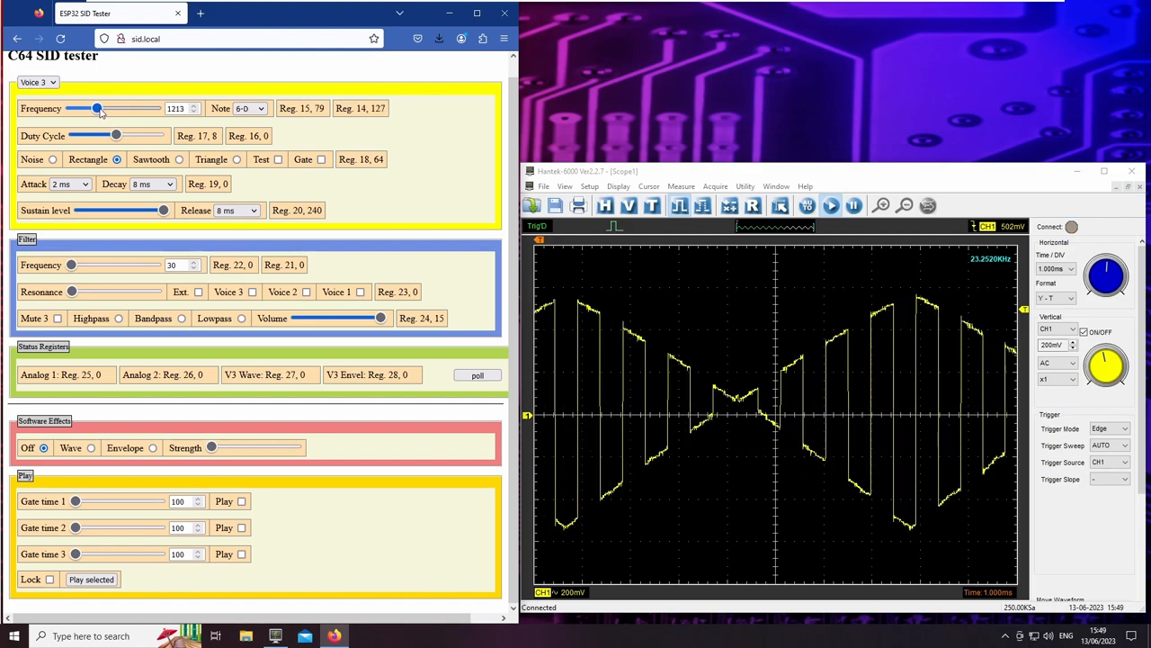
left_click_drag(97, 108, 155, 108)
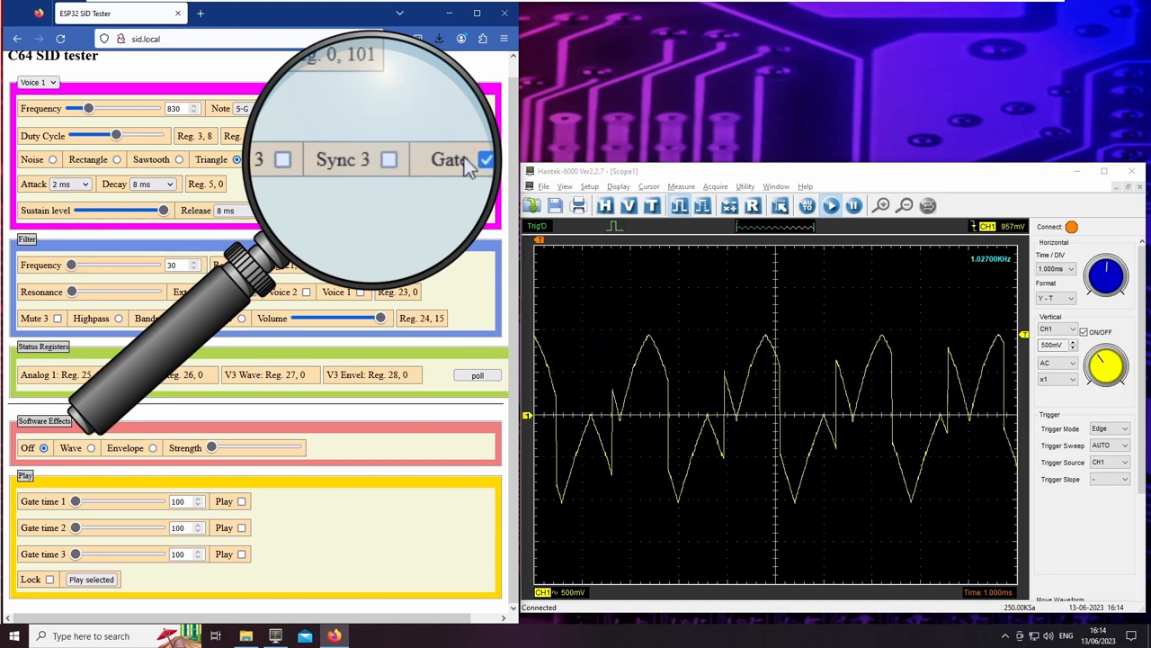
Toggle Voice 1's Sync 3 hard-sync on and off, leaving it on.
left_click(389, 159)
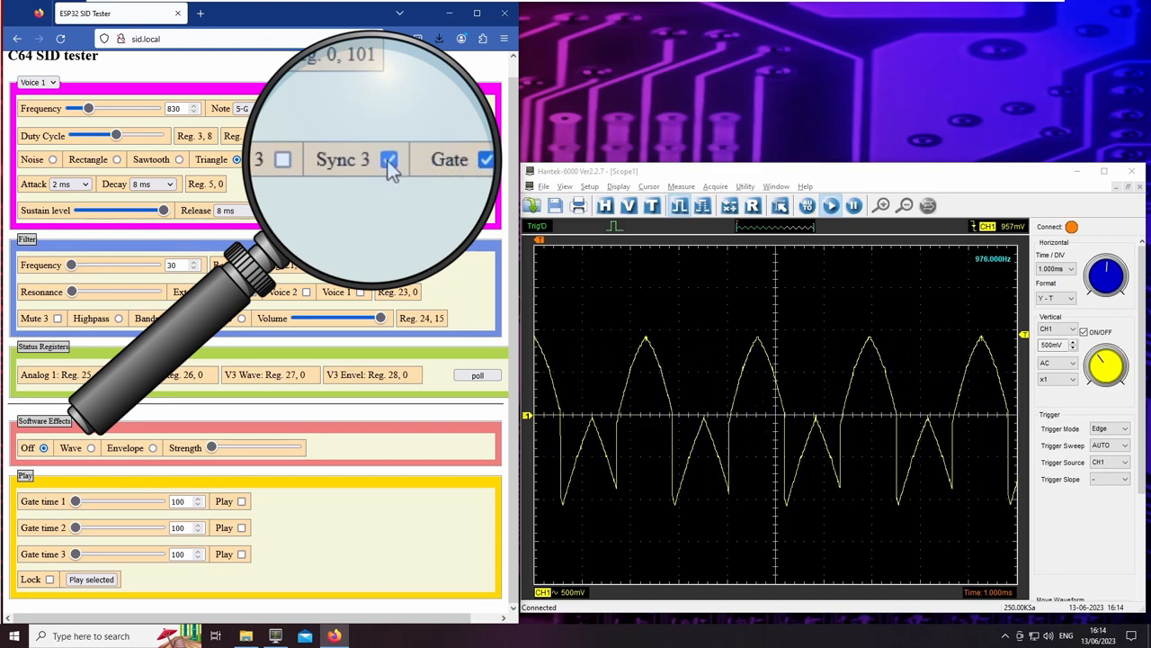
left_click(389, 158)
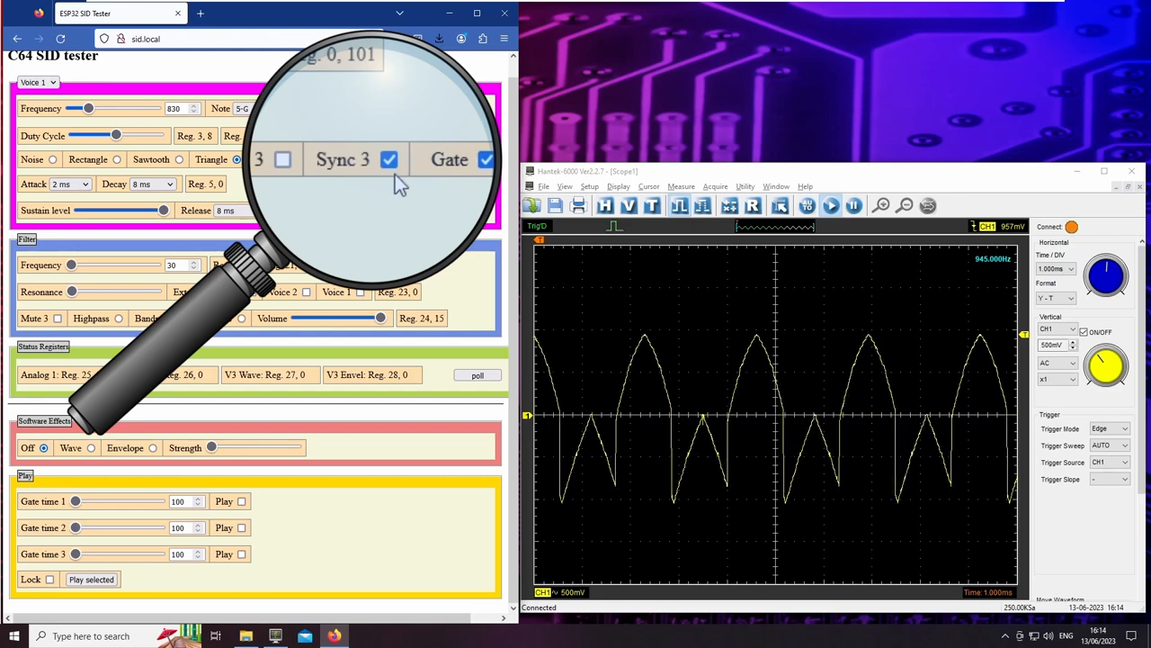
left_click(389, 159)
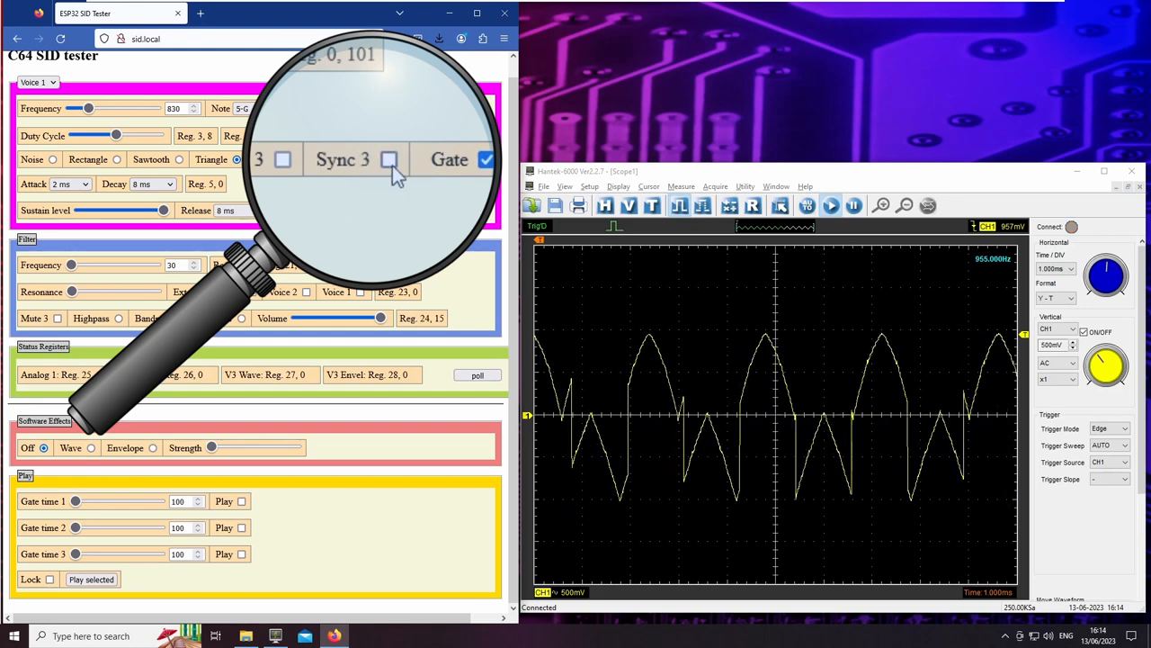
left_click(381, 159)
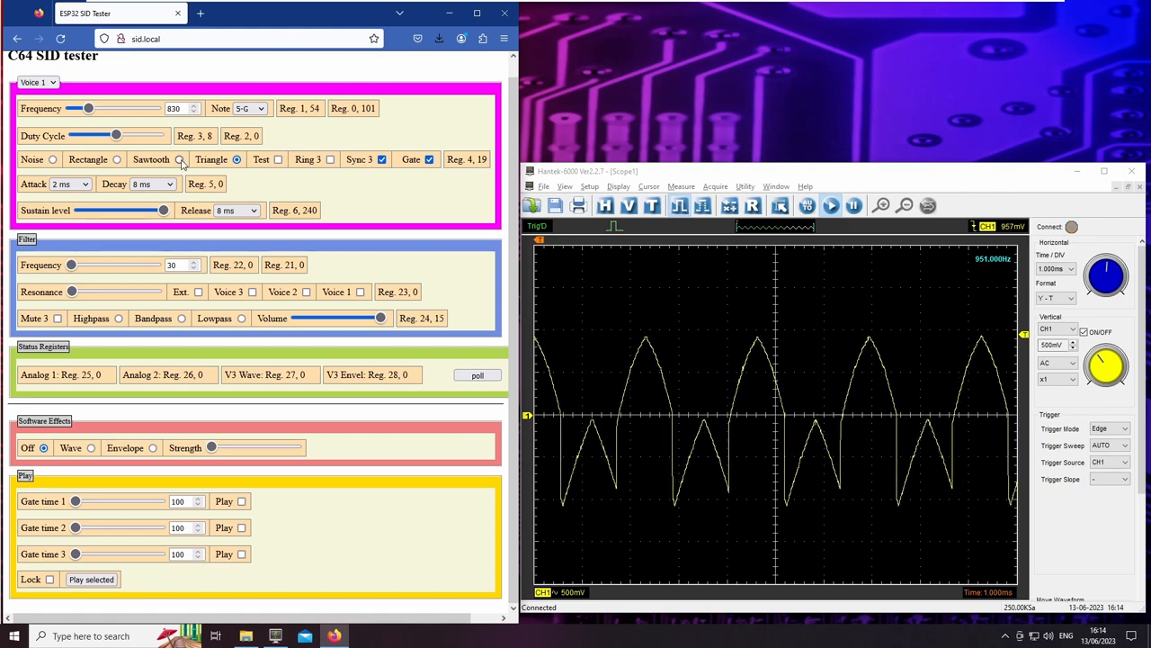
Sweep Voice 1's frequency and pulse duty cycle under sync, then toggle Sync 3 again.
left_click_drag(90, 108, 86, 108)
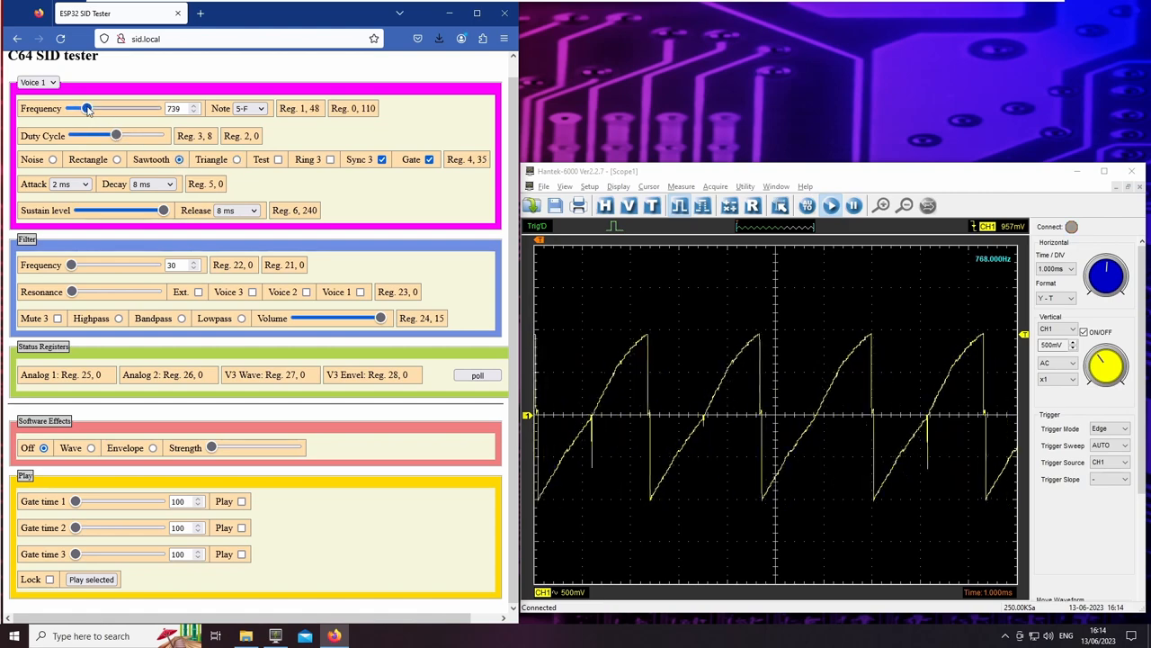
left_click_drag(87, 108, 104, 108)
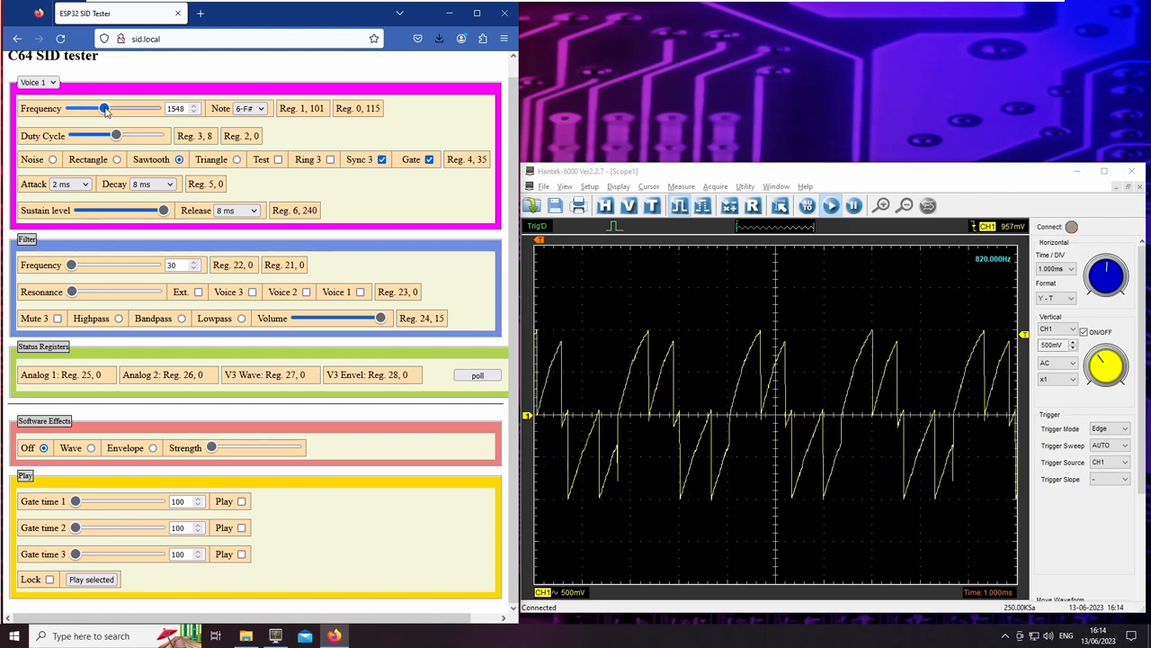
left_click_drag(104, 108, 115, 108)
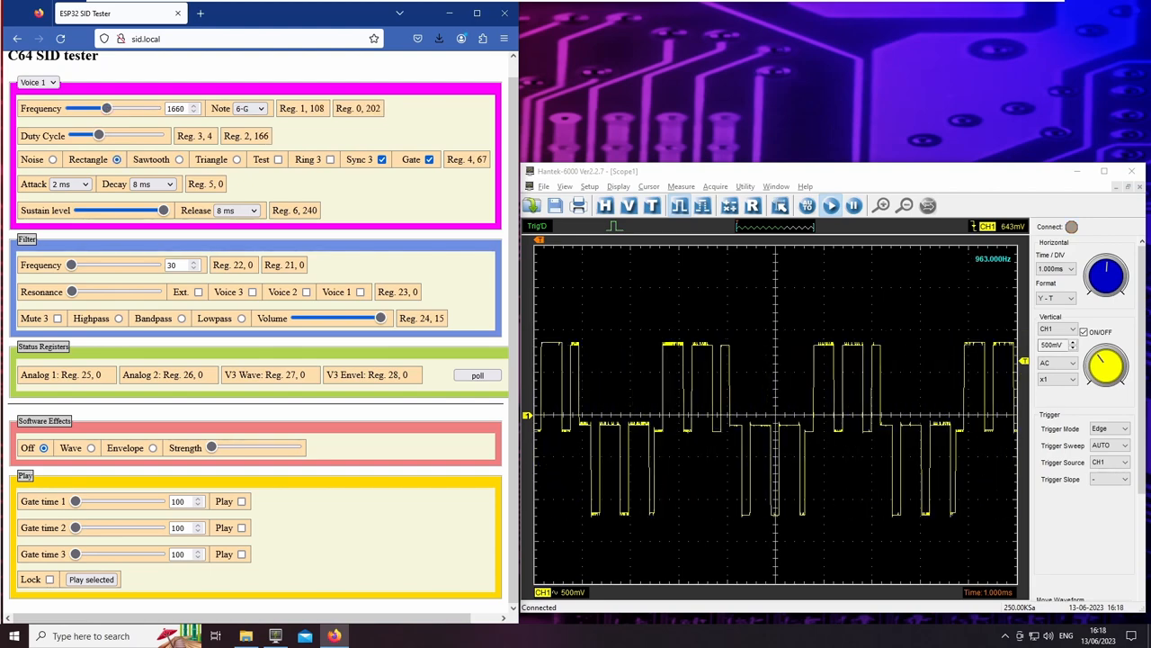
left_click_drag(108, 108, 97, 108)
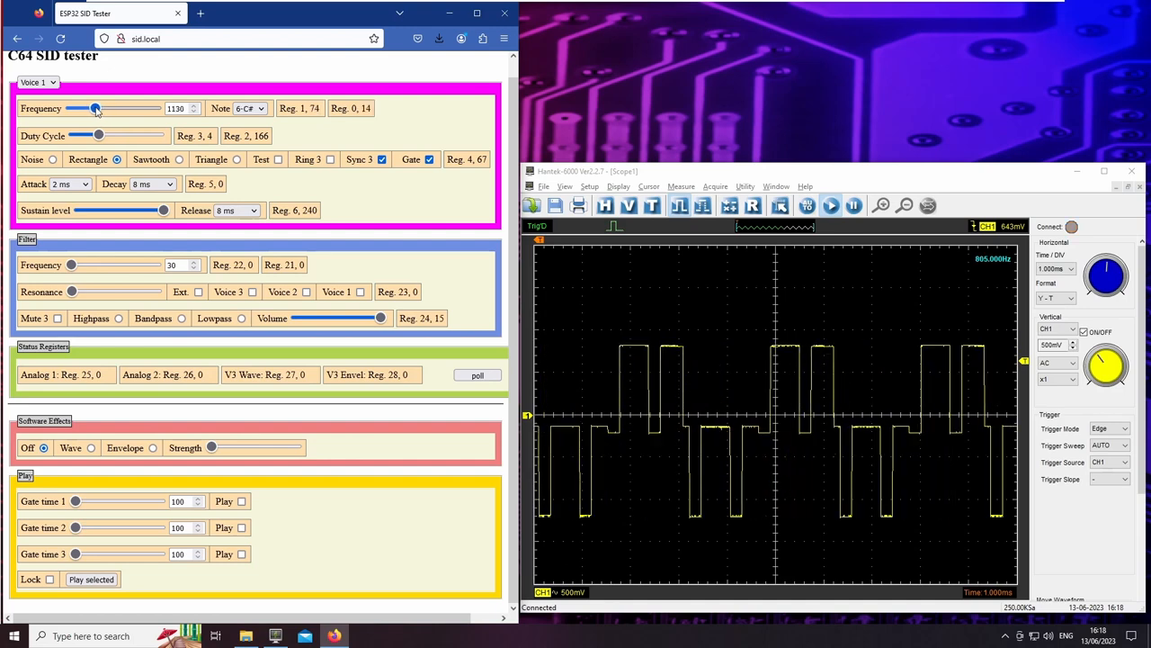
left_click_drag(97, 108, 90, 108)
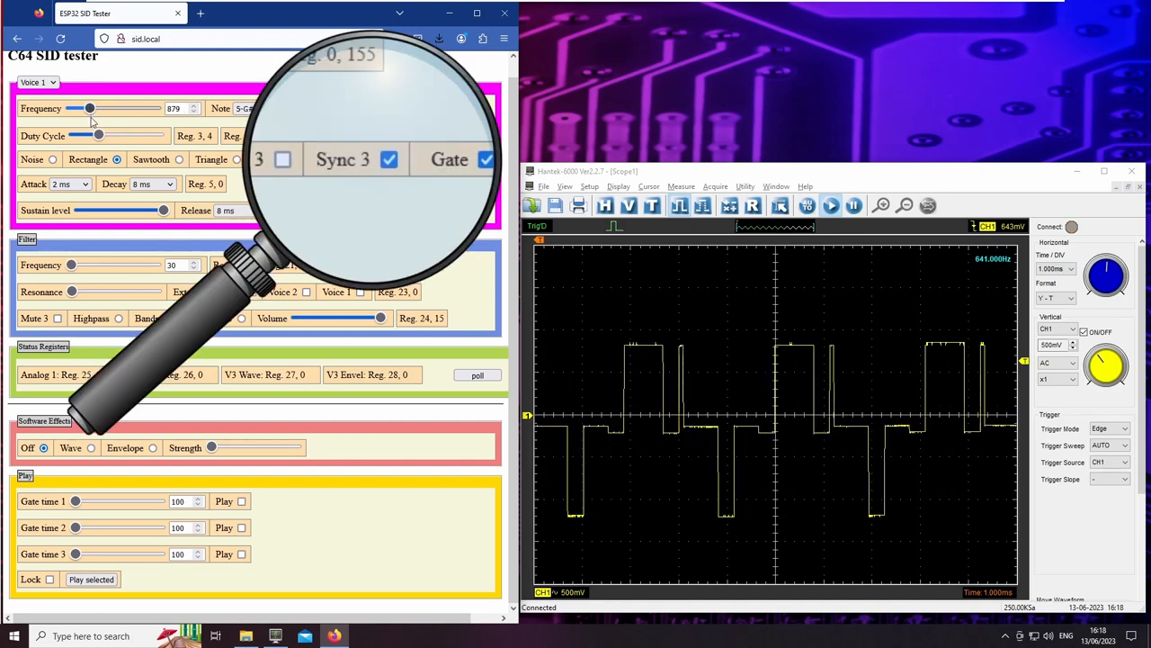
left_click(389, 158)
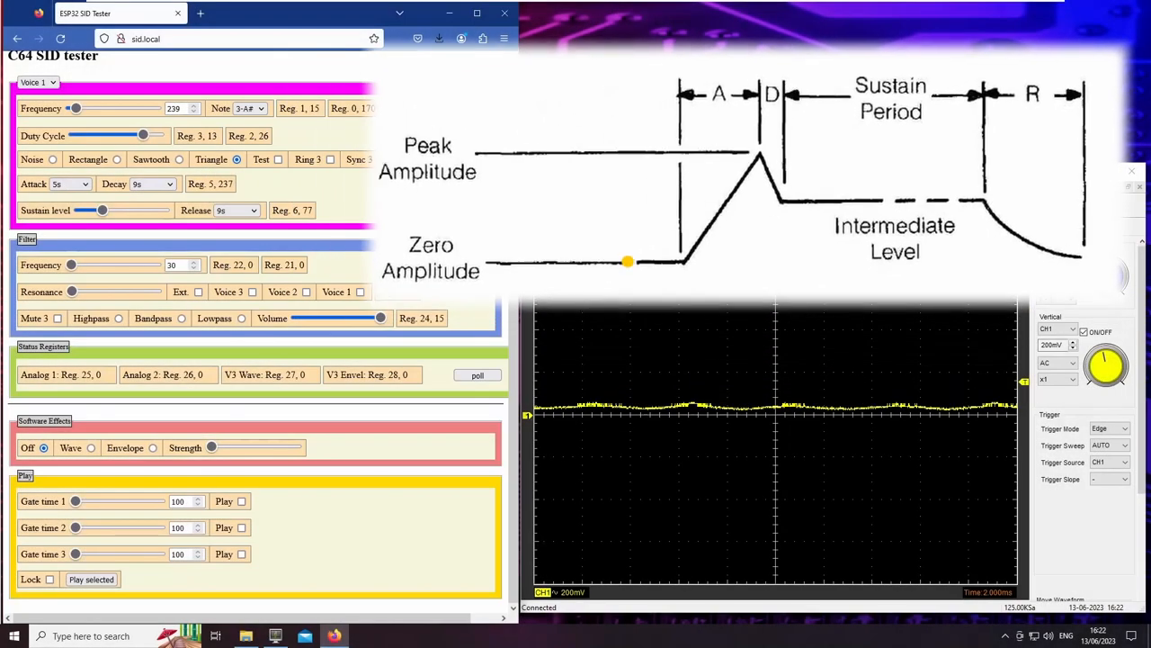
Gate a low triangle note with 3 s envelope times on, then release it so it fades away.
left_click(428, 158)
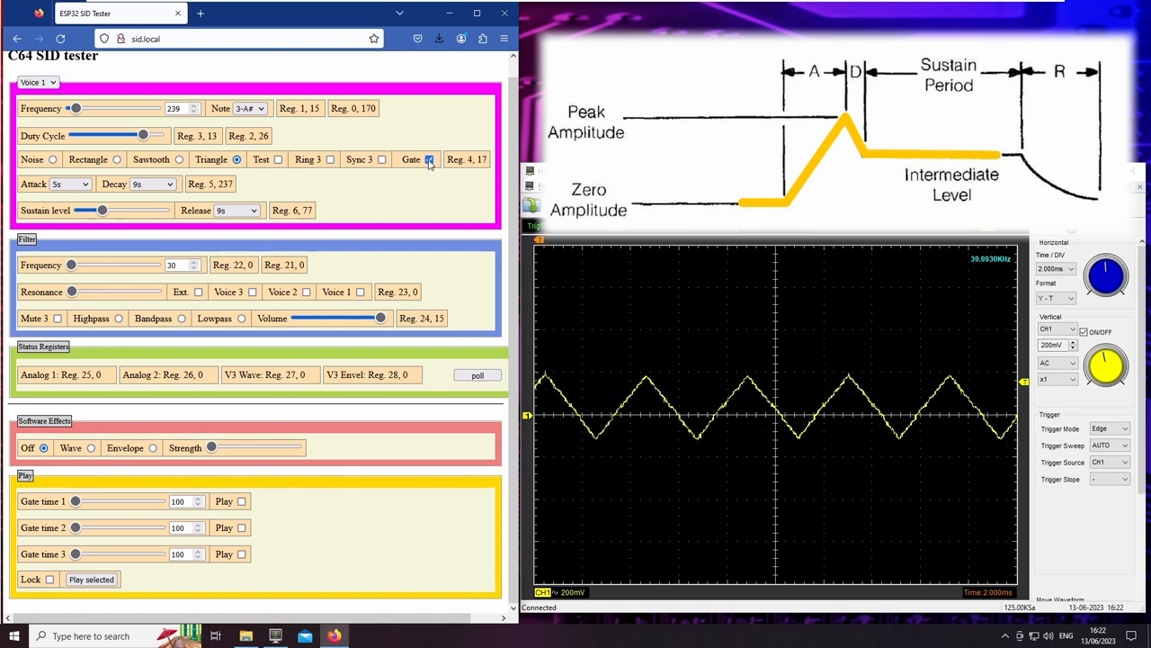
left_click(428, 159)
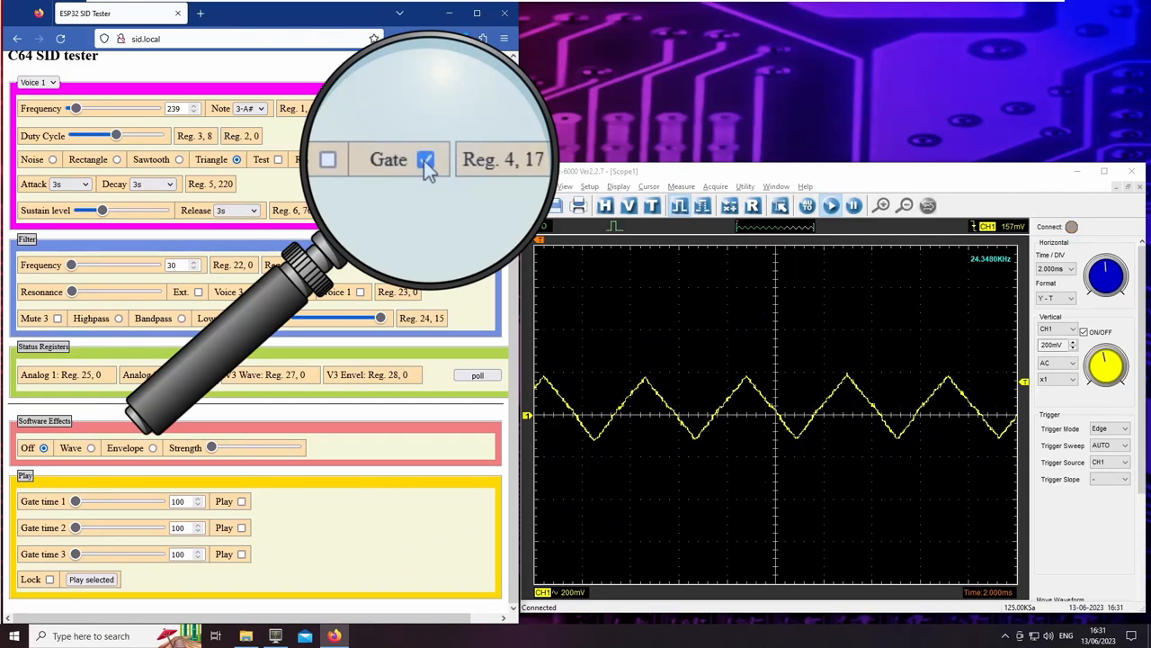
left_click(425, 159)
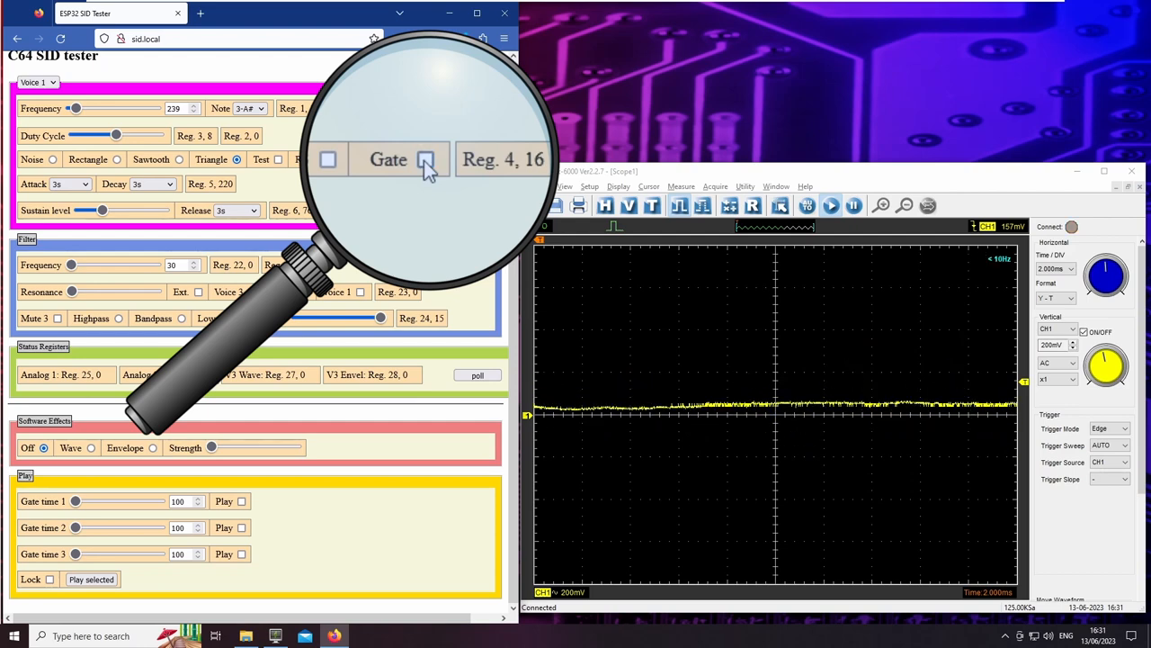
left_click(425, 158)
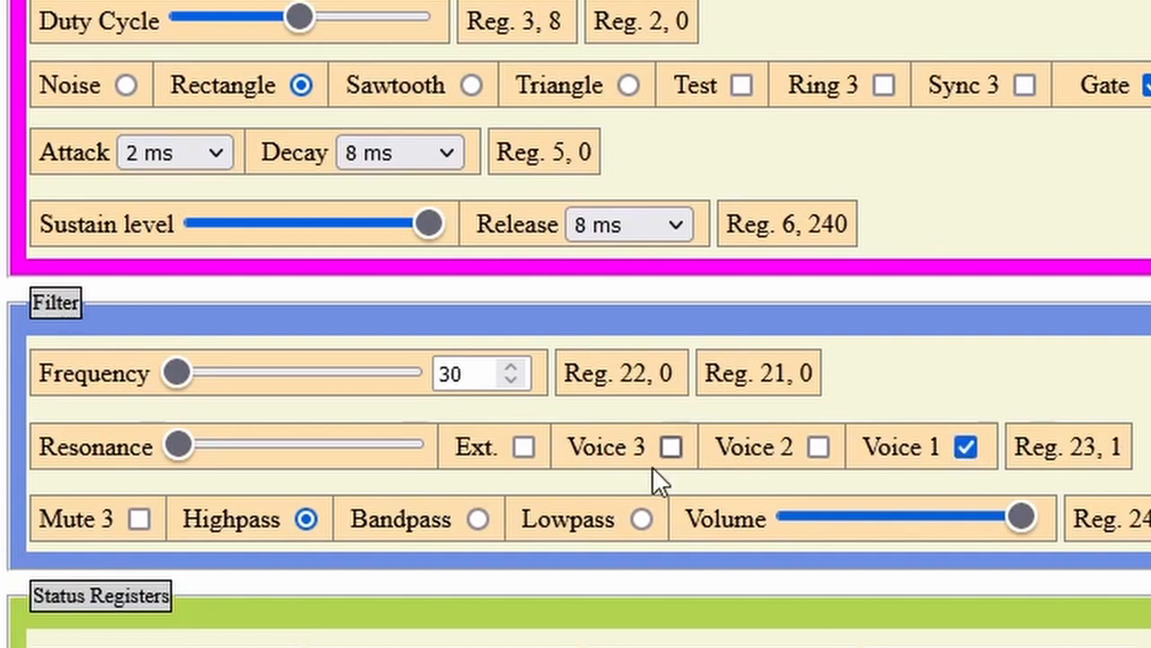
mouse_move(270, 459)
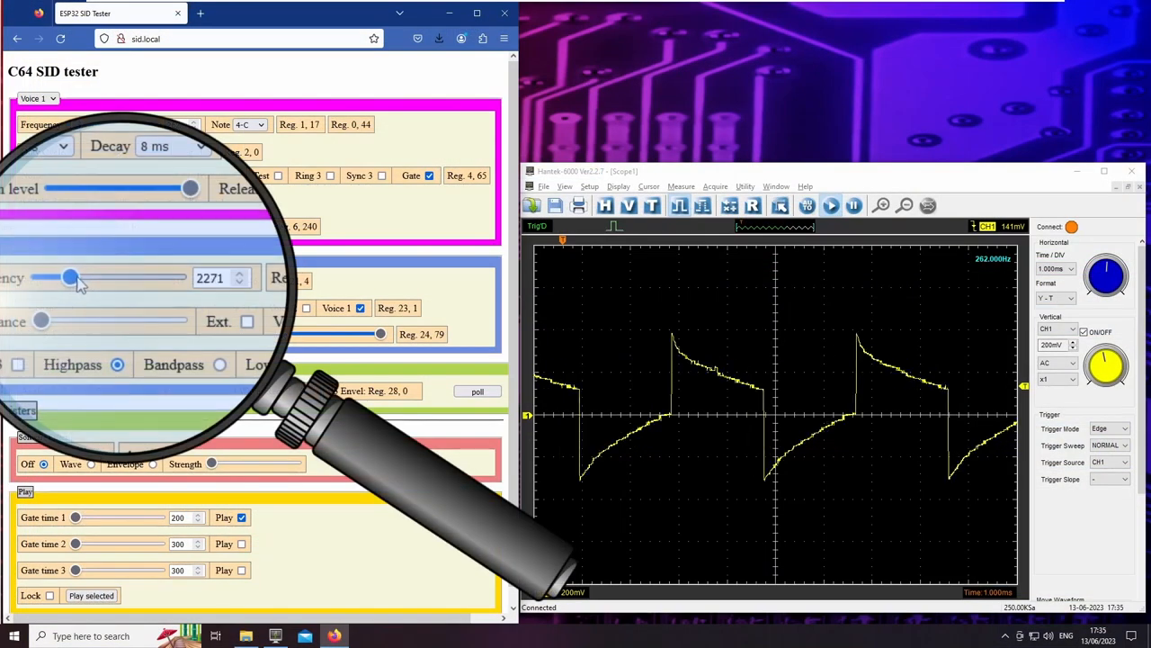
Sweep the filter cutoff up and back down to near its minimum under highpass.
left_click_drag(72, 277, 147, 277)
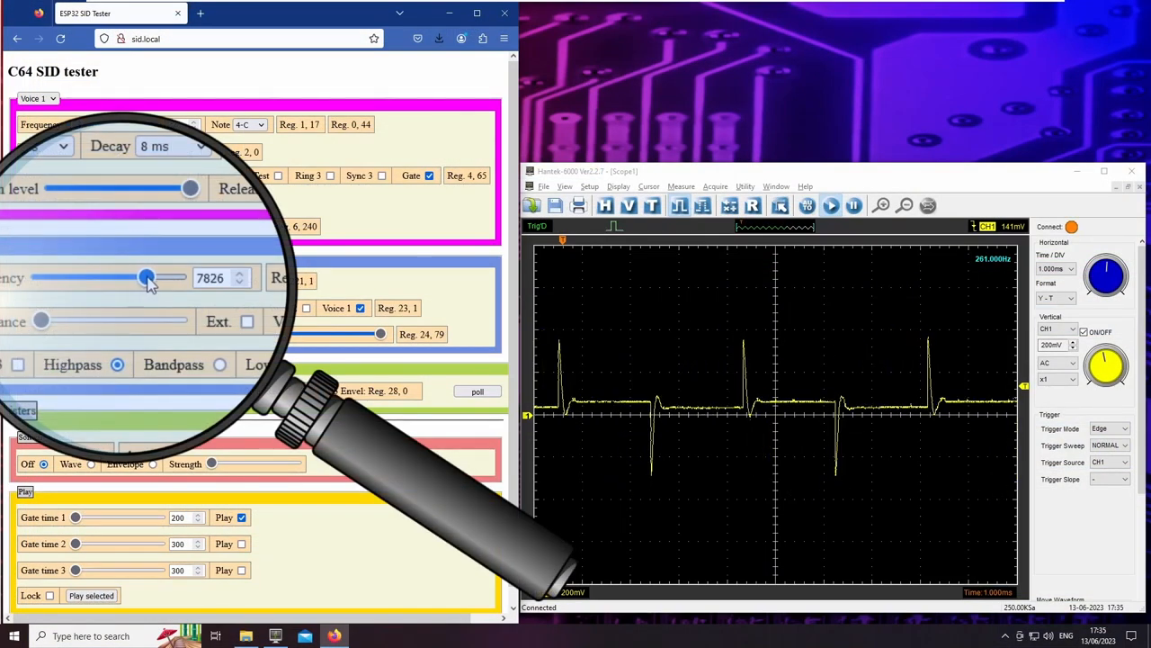
left_click_drag(147, 277, 109, 277)
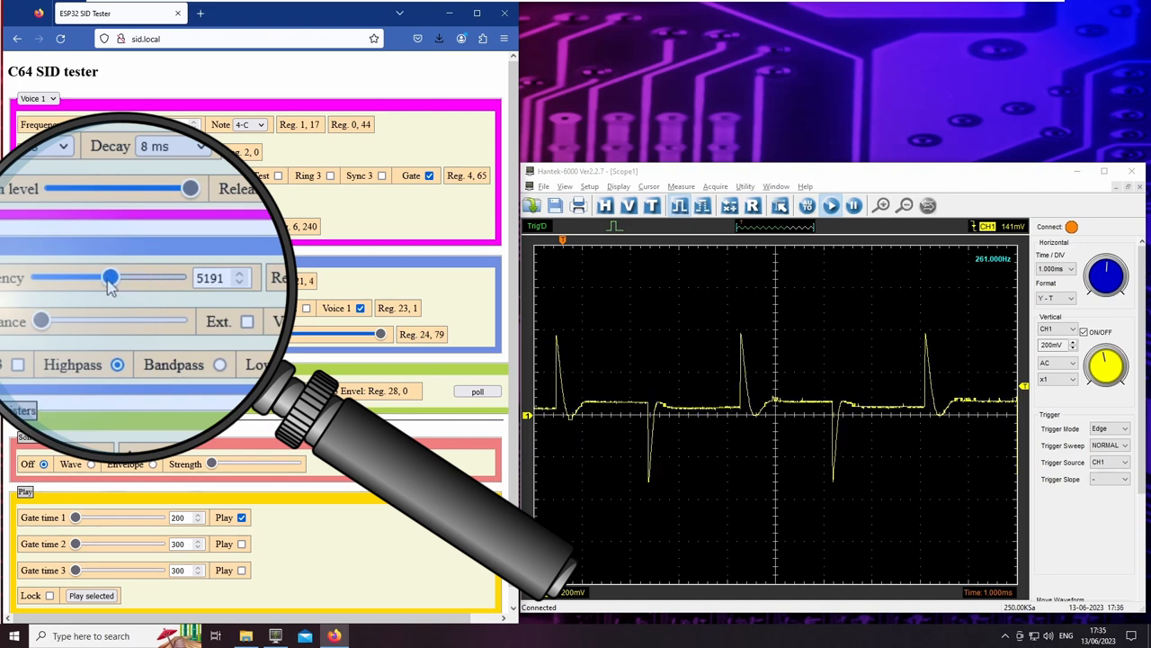
left_click_drag(110, 277, 70, 277)
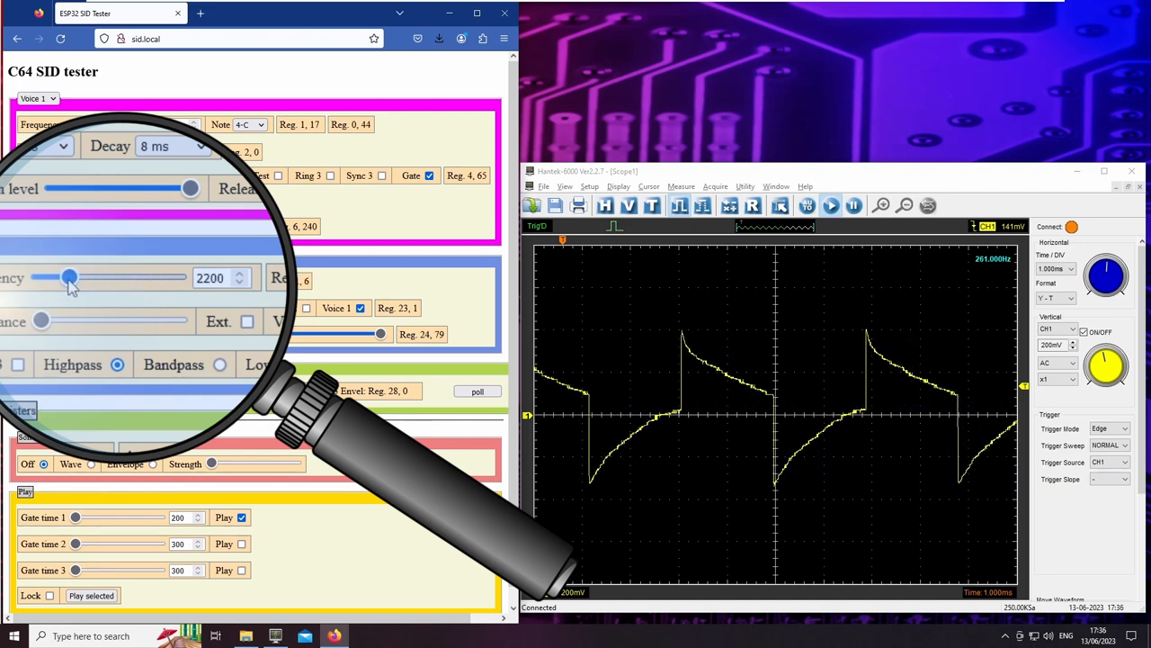
left_click_drag(71, 277, 39, 277)
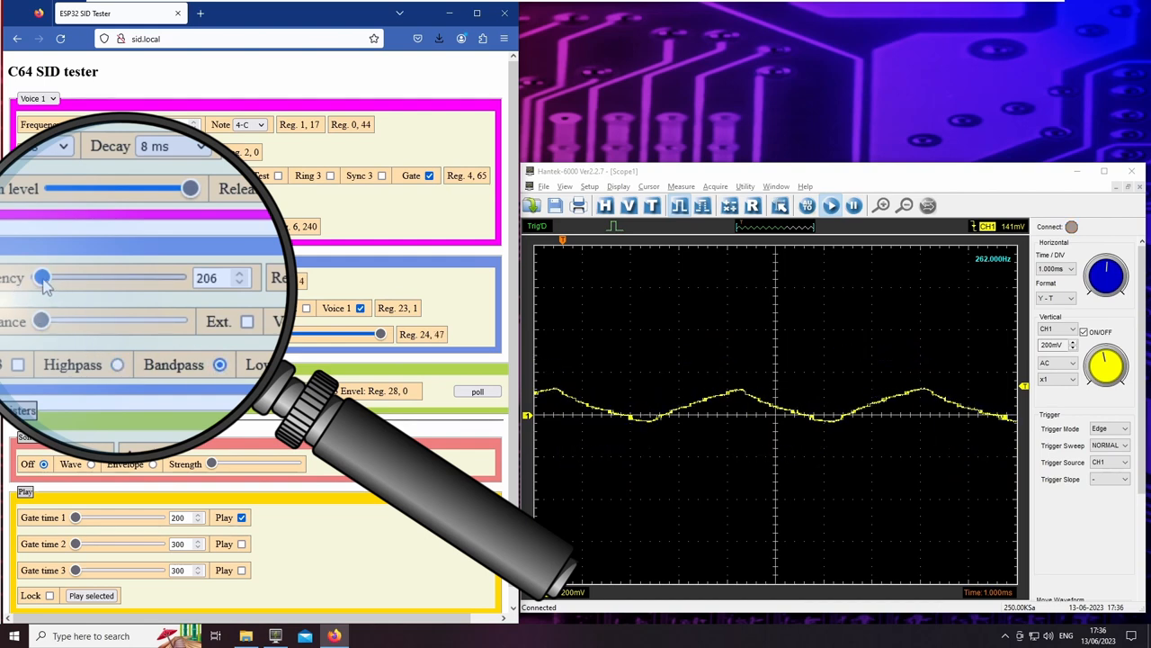
Sweep the bandpass filter cutoff up to near maximum and back down to near minimum.
left_click_drag(43, 277, 108, 277)
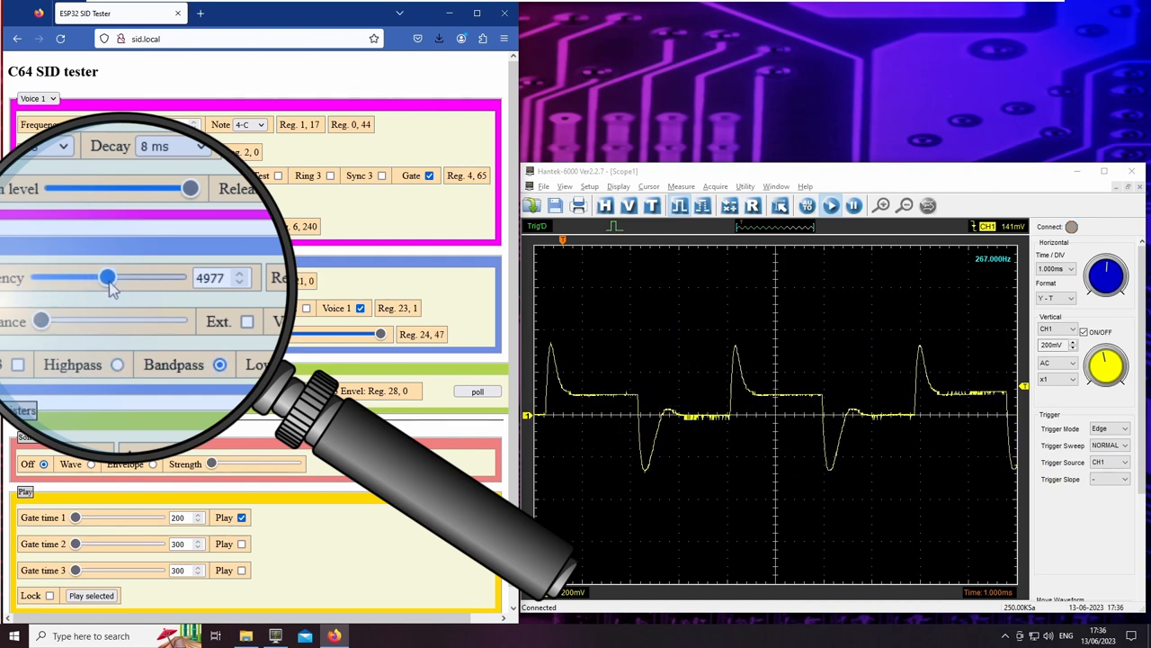
left_click_drag(107, 277, 151, 277)
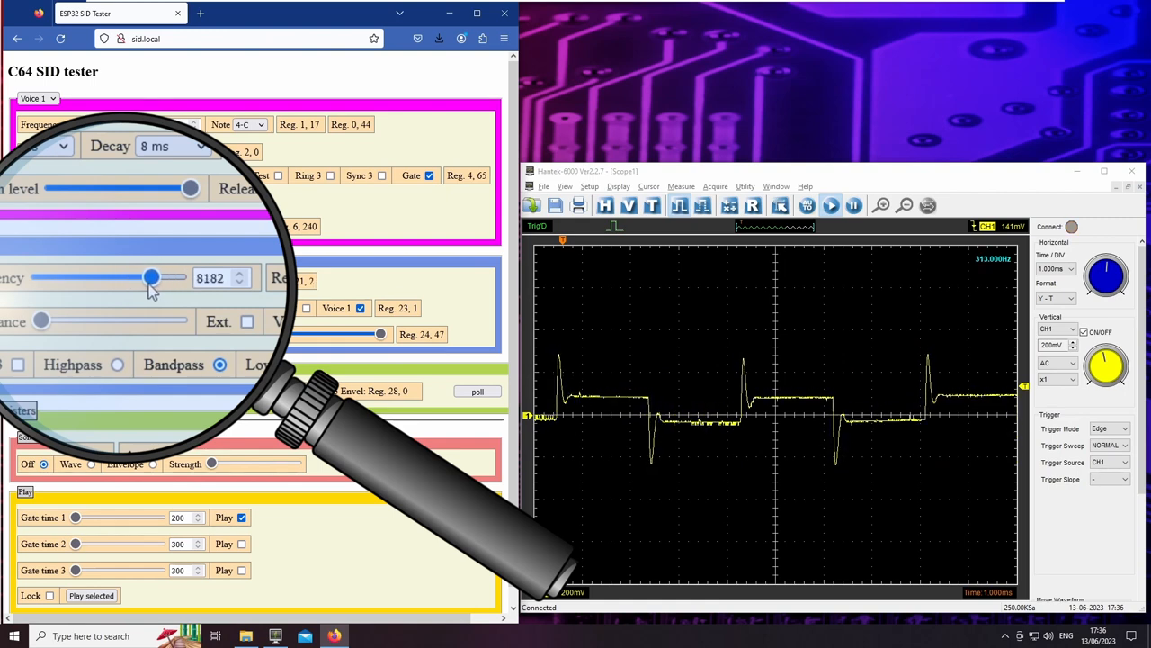
left_click_drag(152, 277, 87, 277)
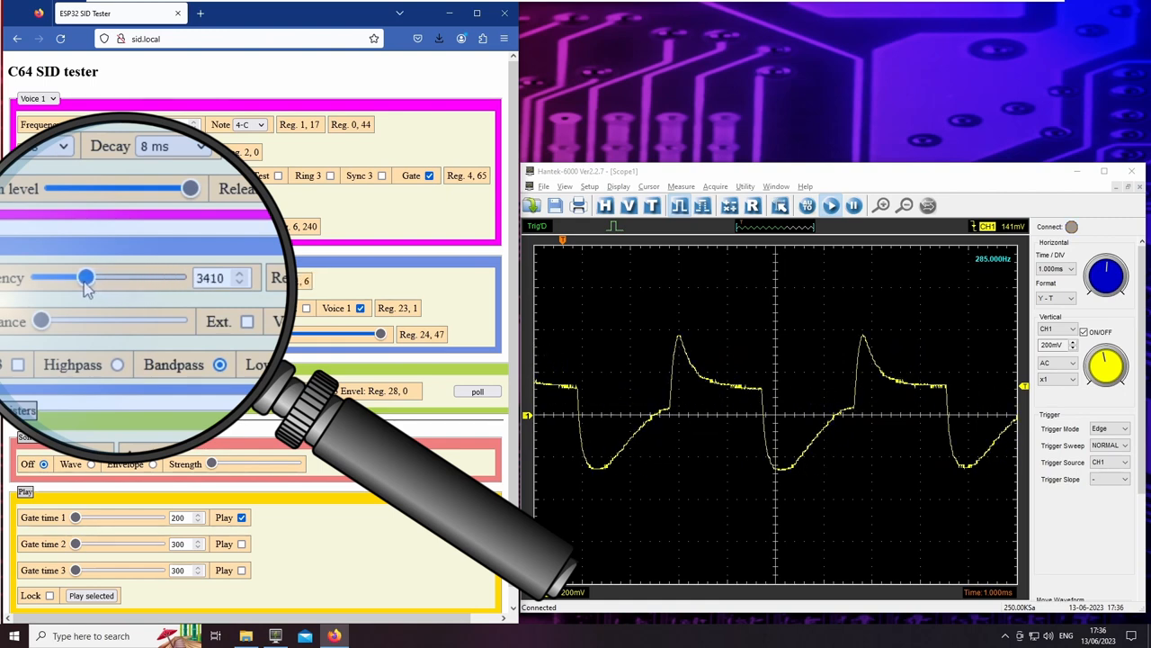
left_click_drag(86, 277, 49, 277)
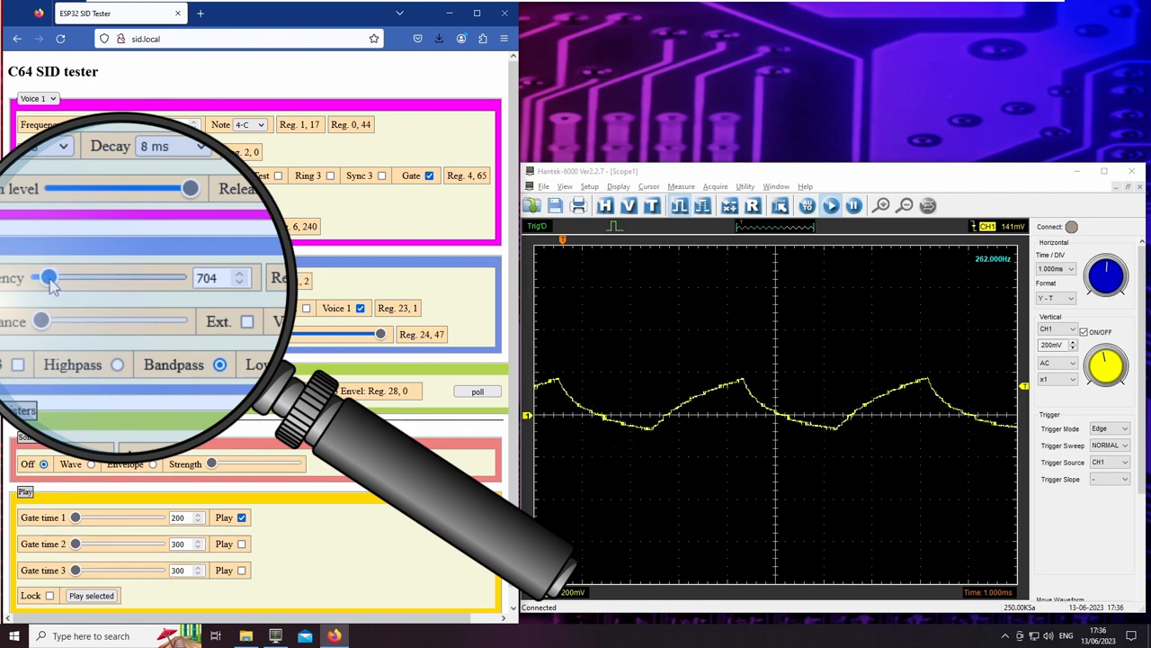
left_click_drag(51, 277, 43, 277)
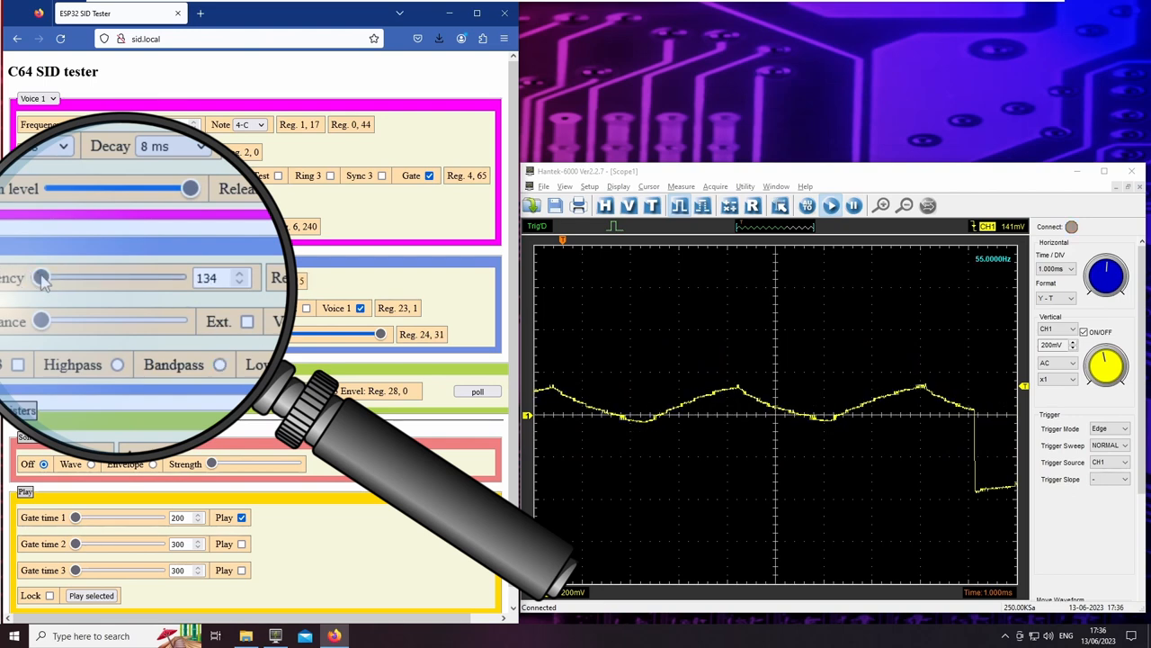
In lowpass mode, sweep the cutoff up near maximum and back, settling around 5832.
left_click_drag(40, 277, 83, 277)
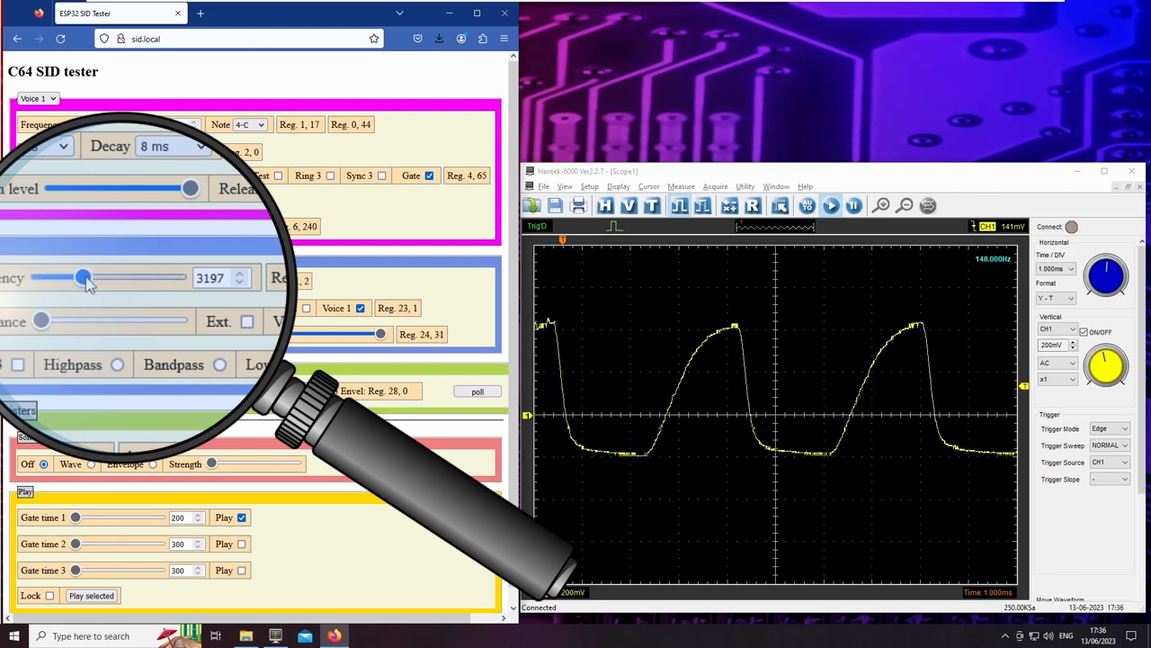
left_click_drag(83, 277, 126, 277)
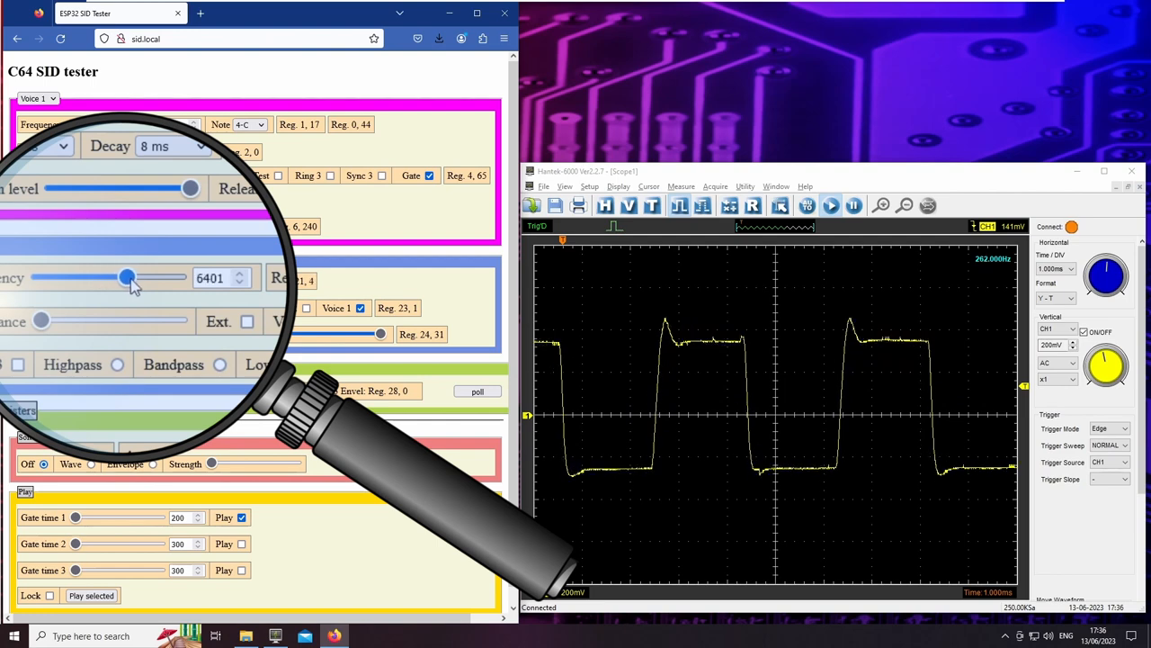
left_click_drag(126, 277, 160, 277)
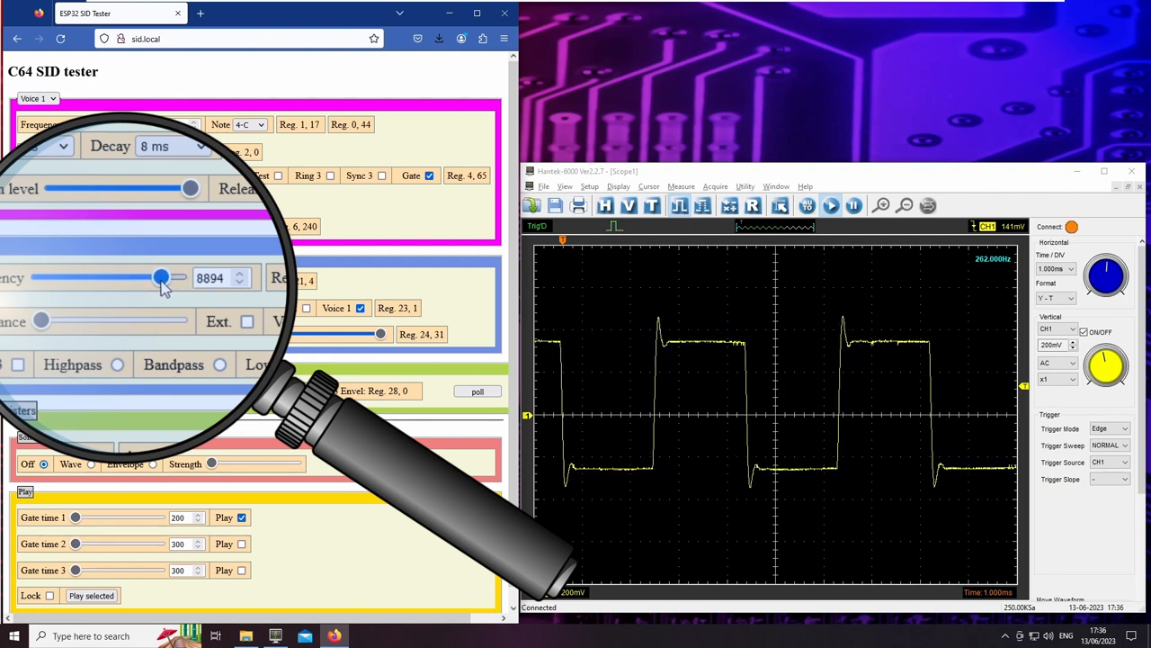
left_click_drag(160, 277, 101, 277)
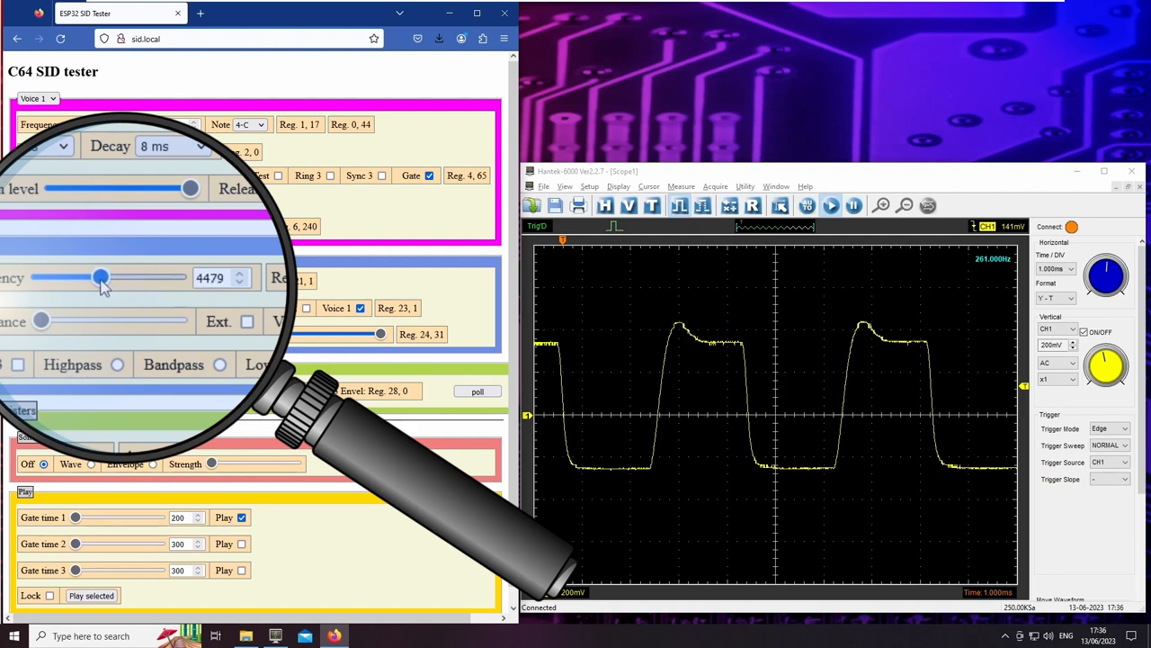
left_click_drag(101, 277, 118, 277)
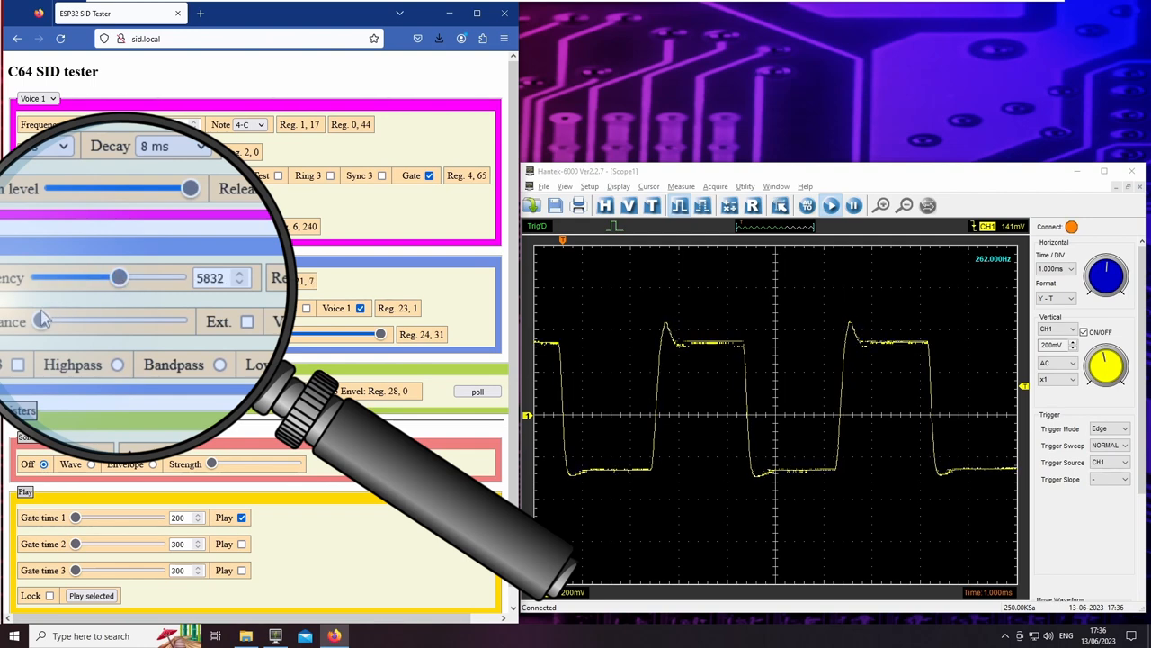
Sweep the filter Resonance slider up, down and back near maximum (Reg. 23 about 241).
left_click_drag(40, 320, 177, 320)
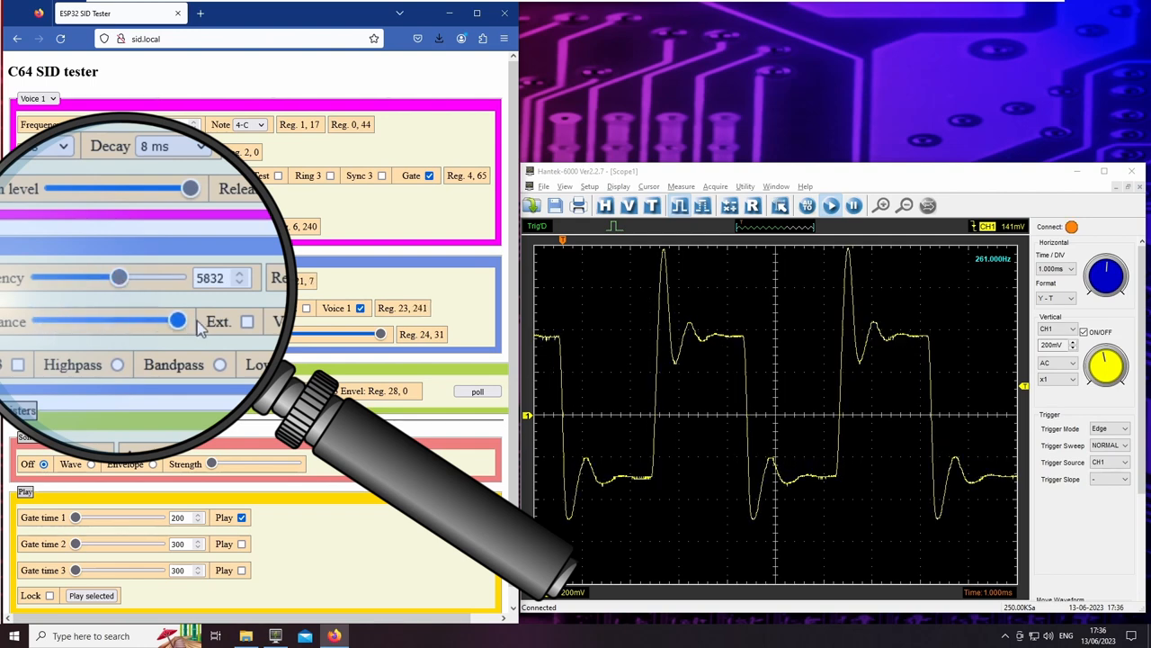
left_click_drag(176, 320, 86, 320)
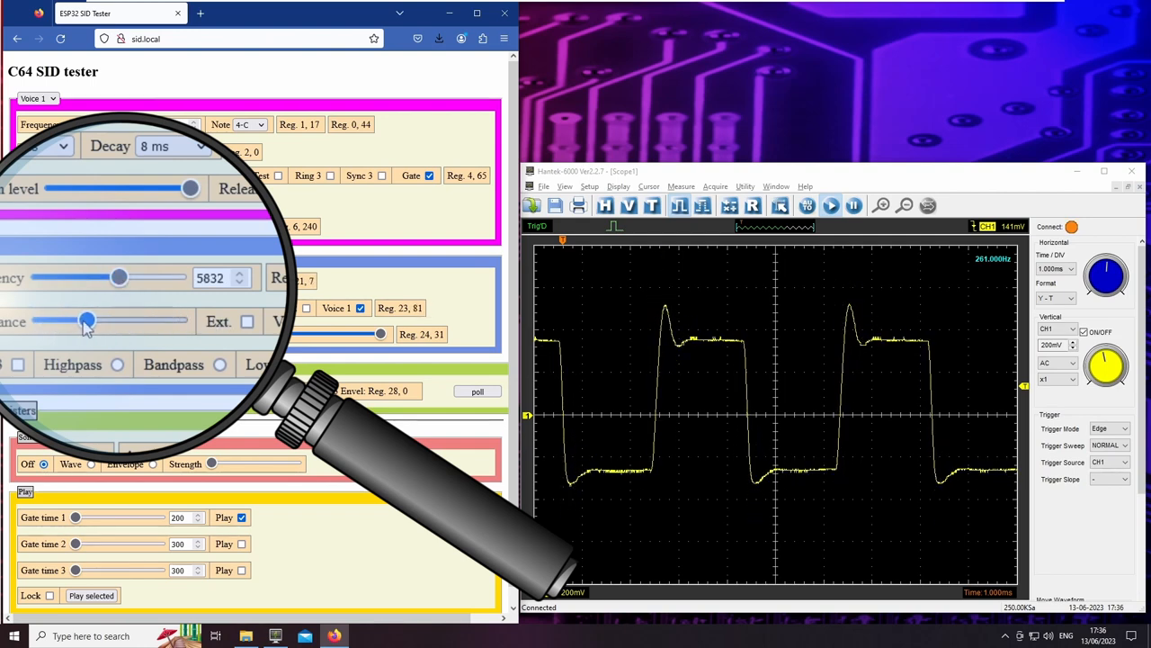
left_click_drag(87, 320, 170, 321)
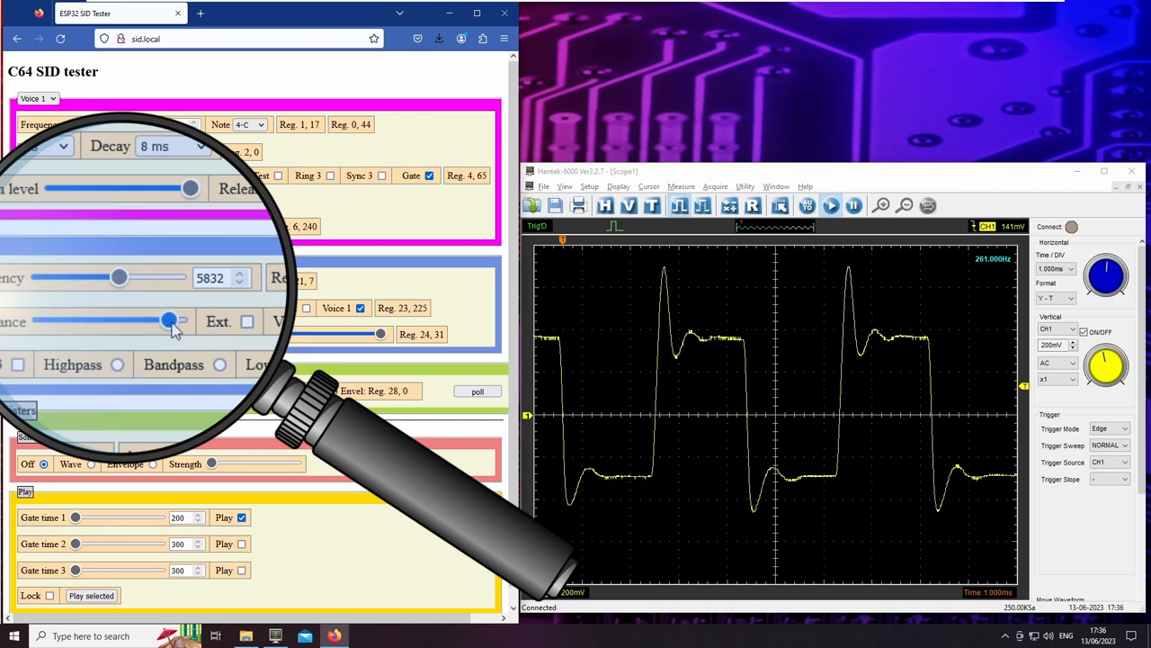
left_click_drag(189, 320, 177, 320)
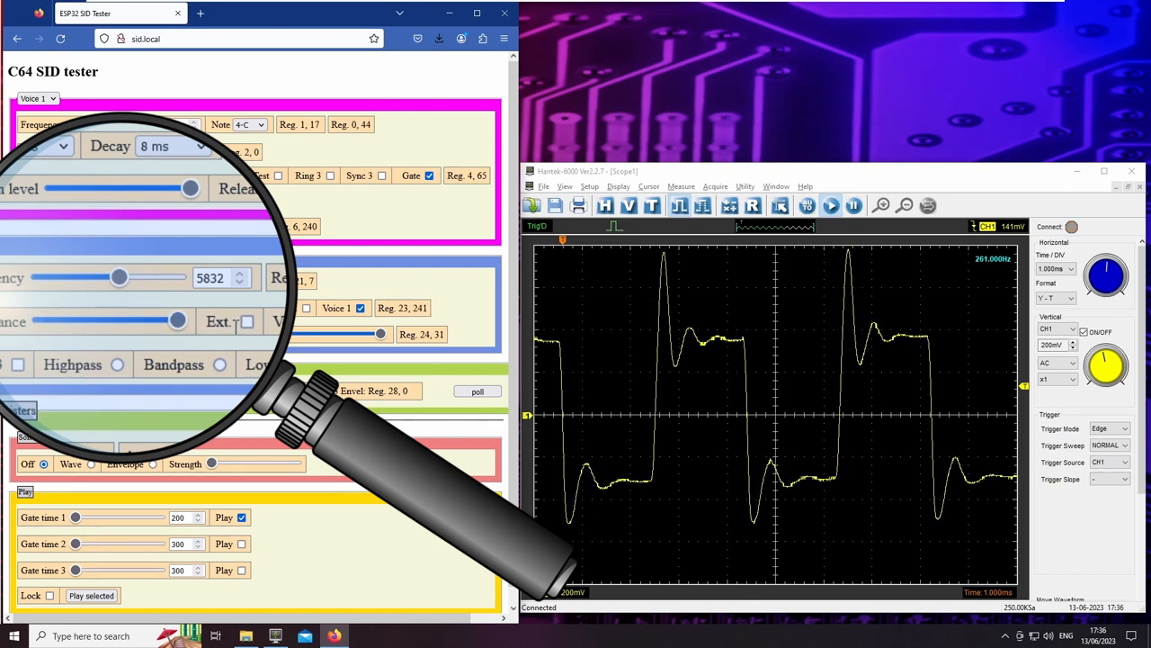
left_click_drag(176, 320, 134, 320)
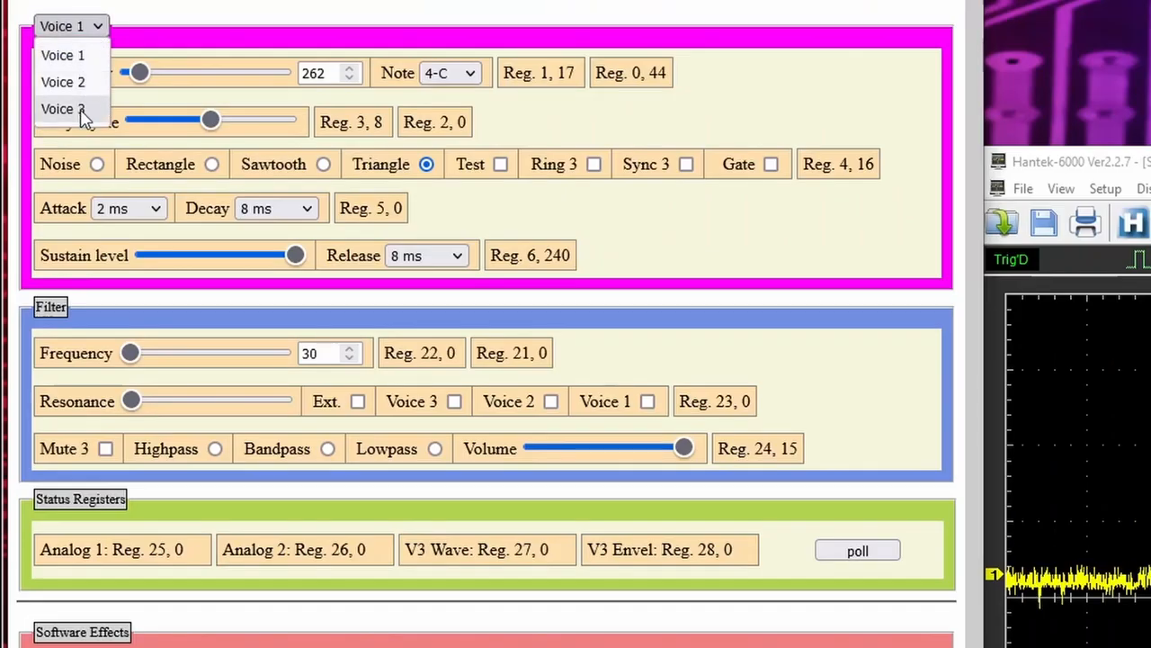
Select Voice 3, poll the status registers on rectangle, then switch to sawtooth.
left_click(61, 110)
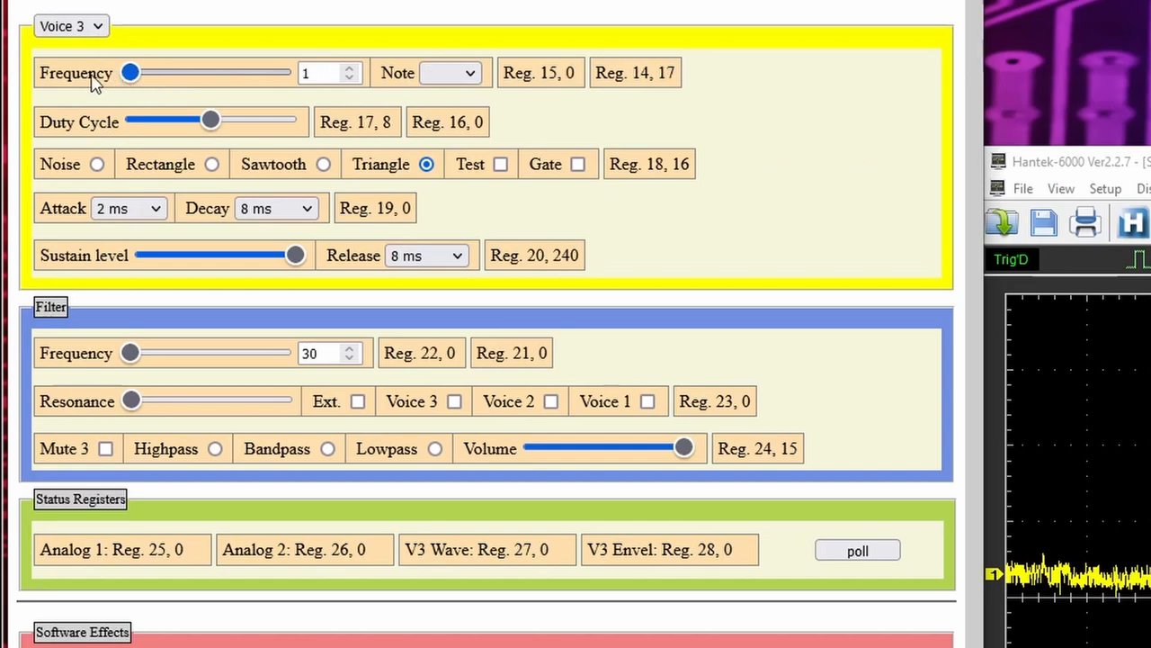
left_click(213, 164)
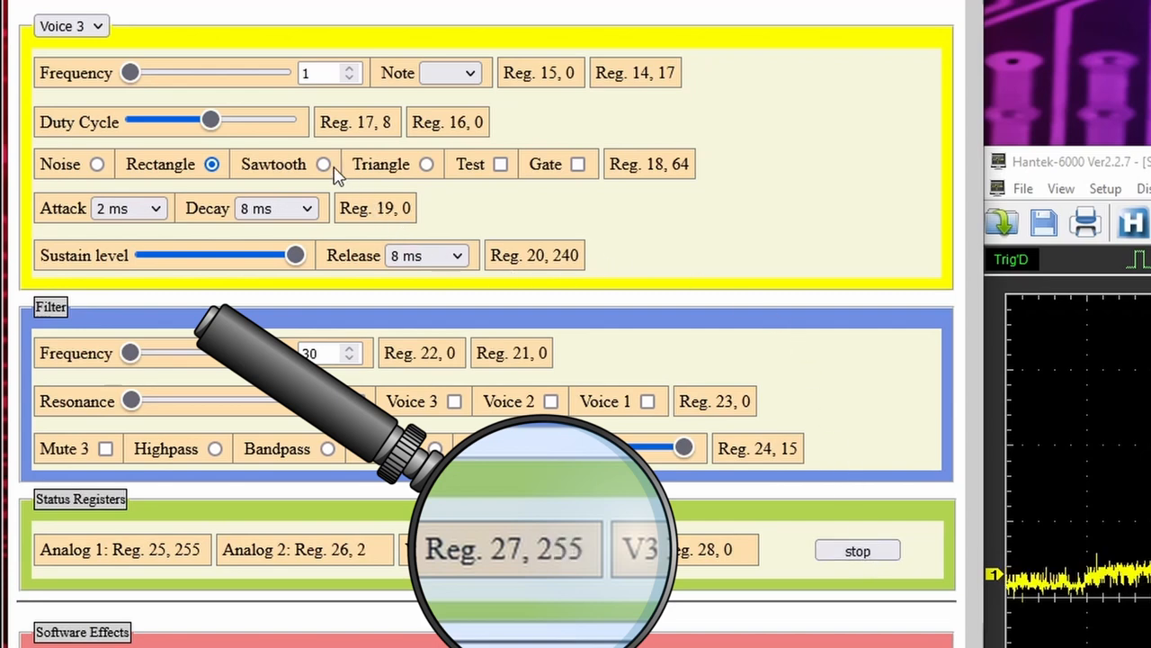
left_click(323, 164)
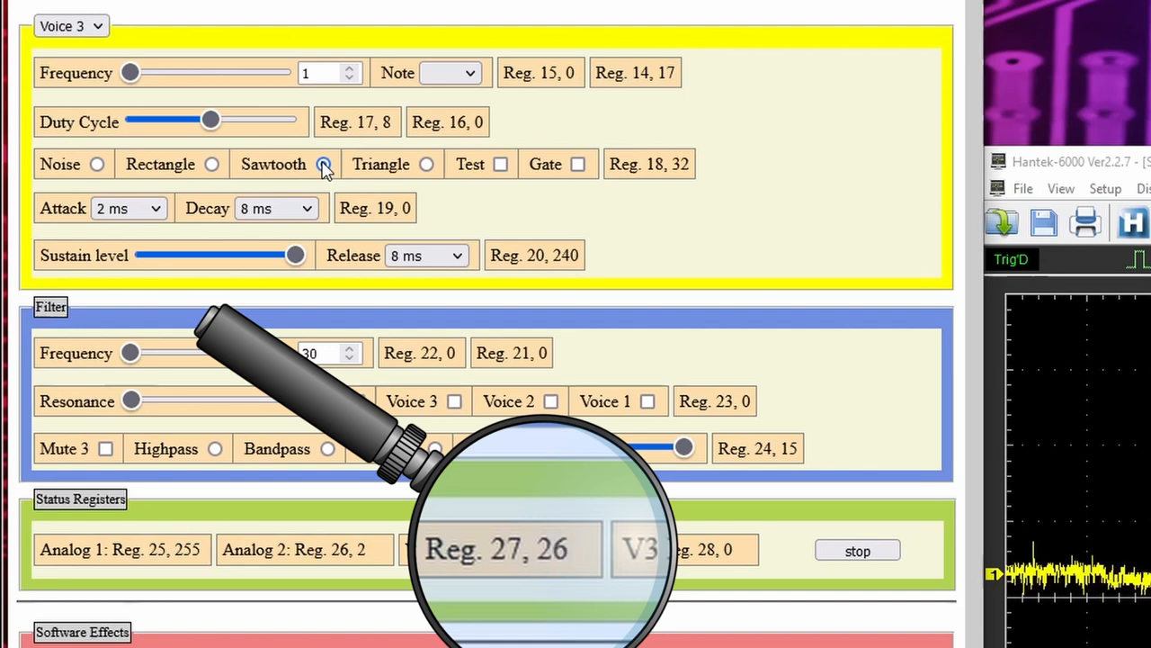
Poll the status registers for sawtooth, switch voice 3 to noise and poll again.
left_click(324, 163)
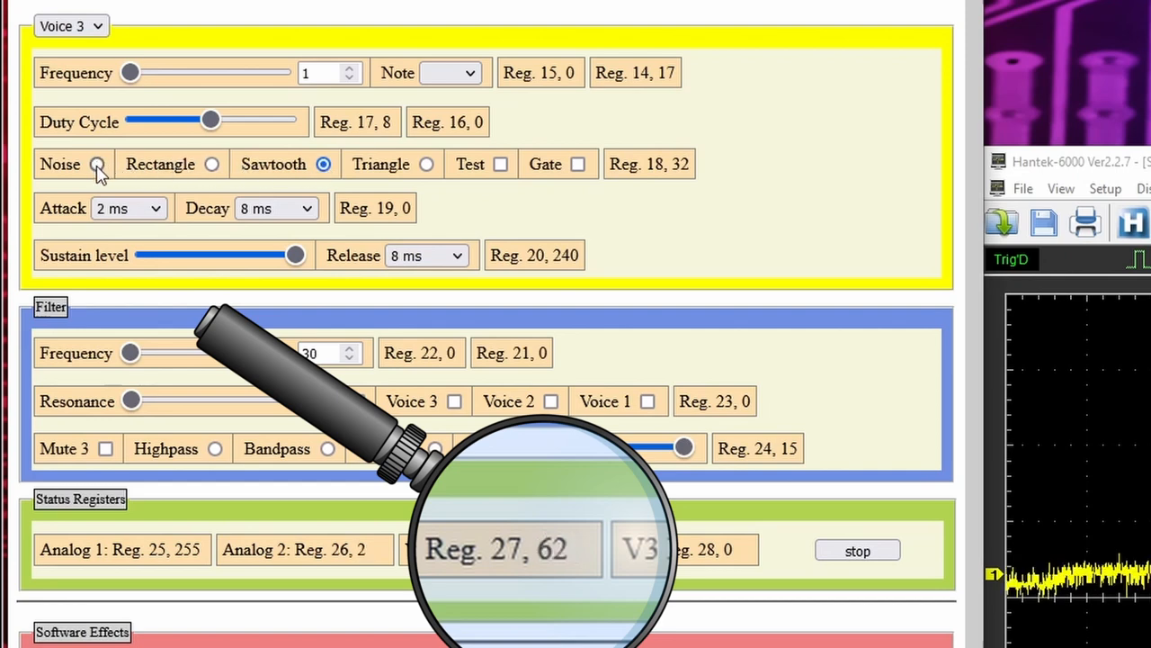
left_click(97, 164)
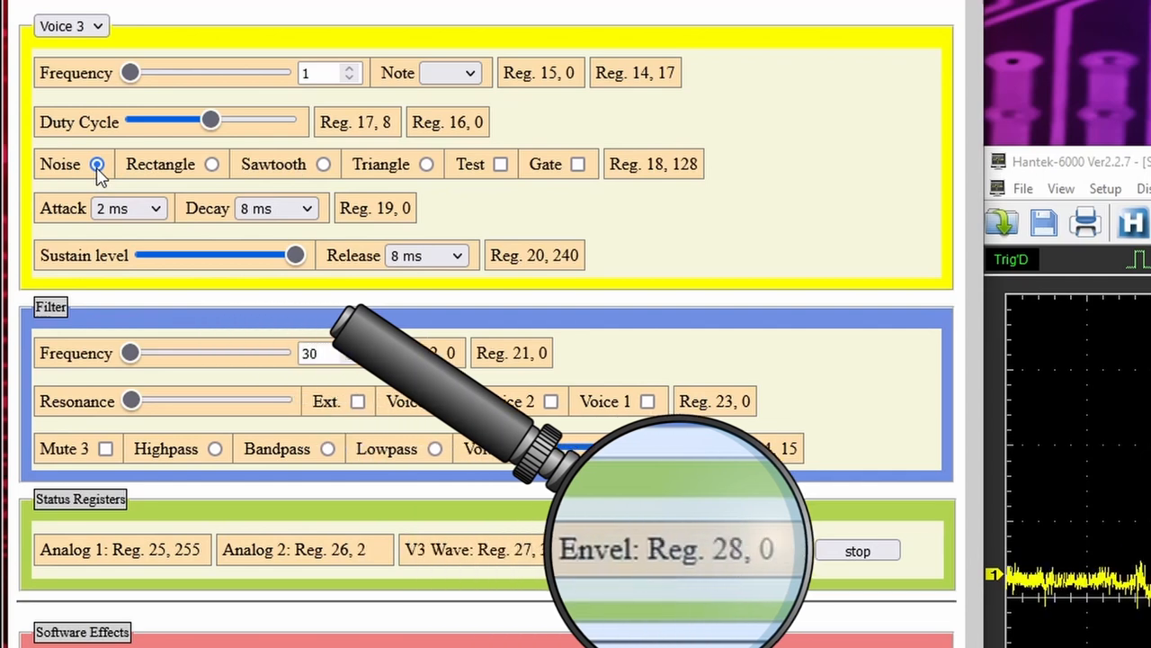
left_click(97, 164)
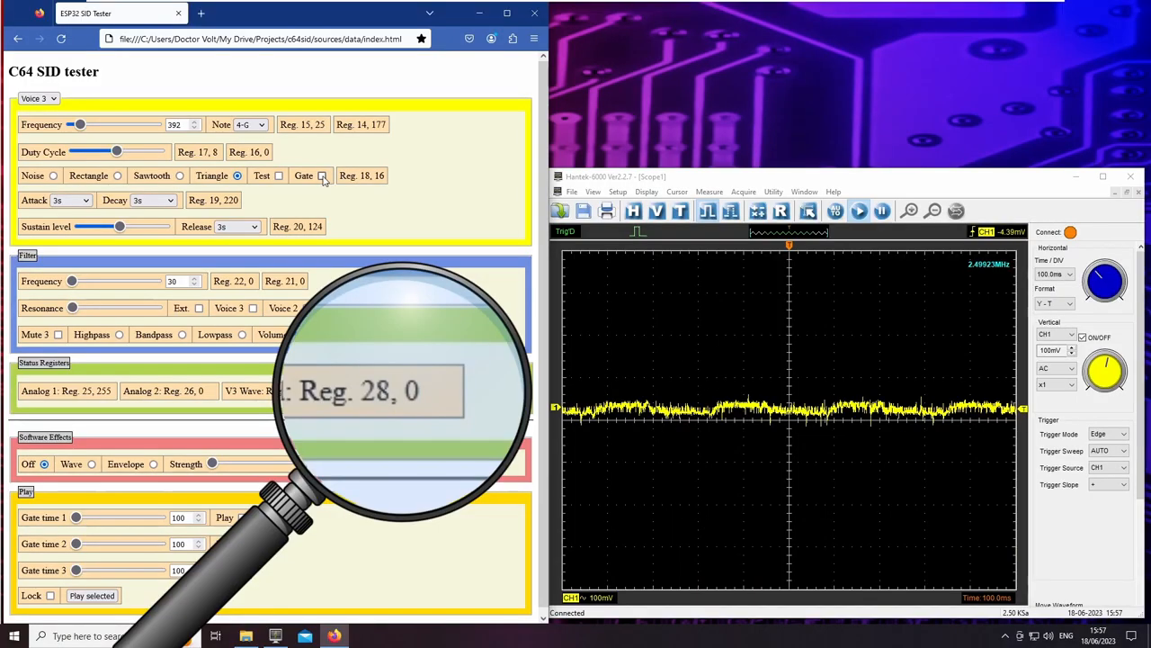
Tick Voice 3's Gate checkbox so its envelope starts and Reg. 28 climbs from 0.
left_click(321, 176)
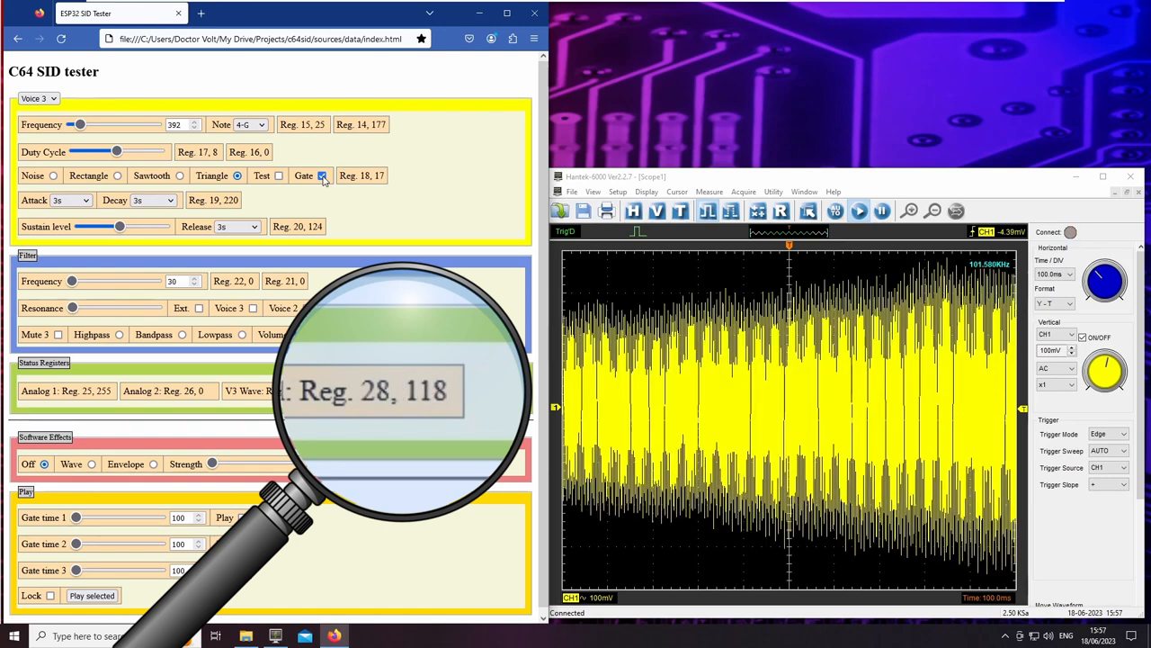
left_click(322, 174)
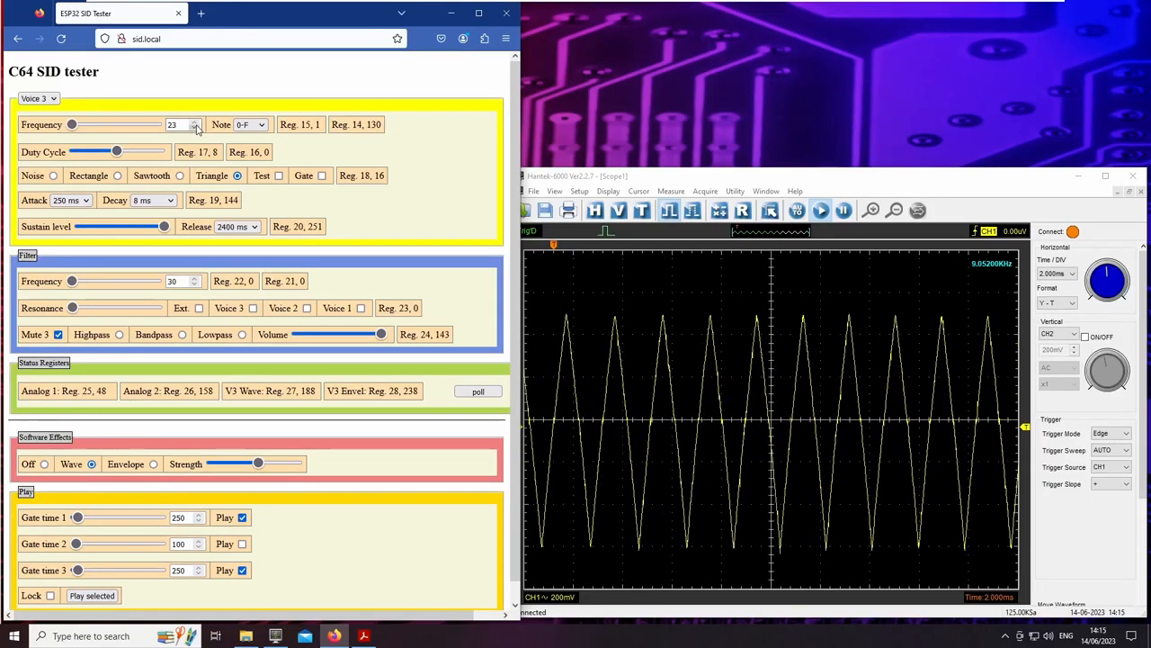
Step voice 3's frequency down with the spinner until it reads 2.
left_click(194, 129)
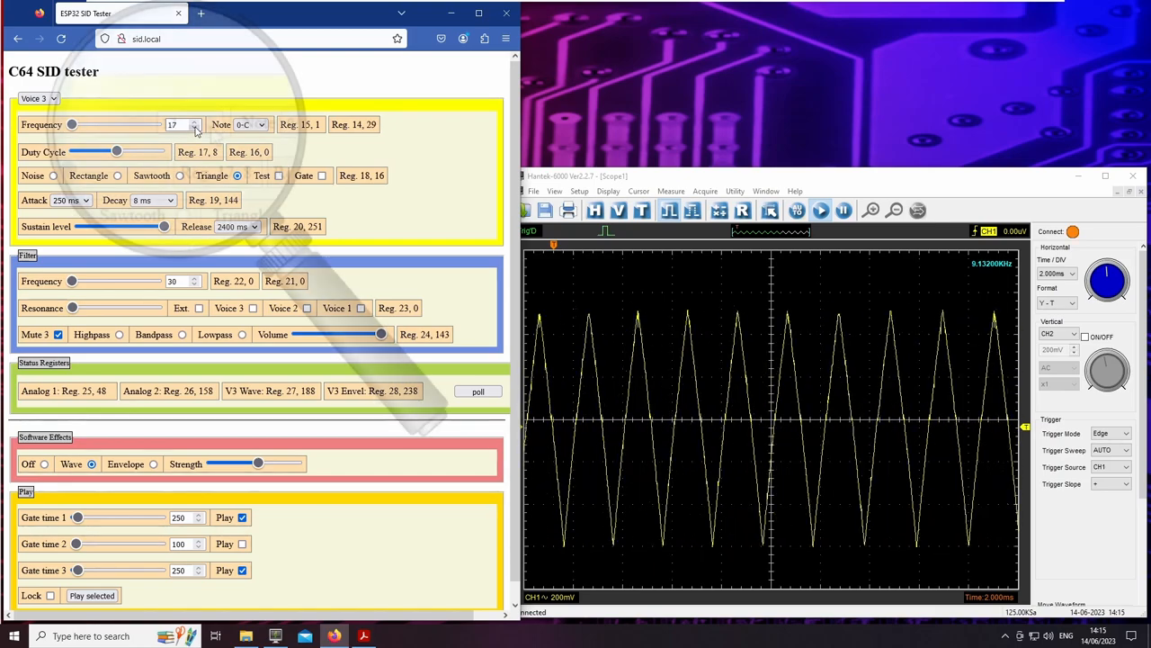
left_click(194, 130)
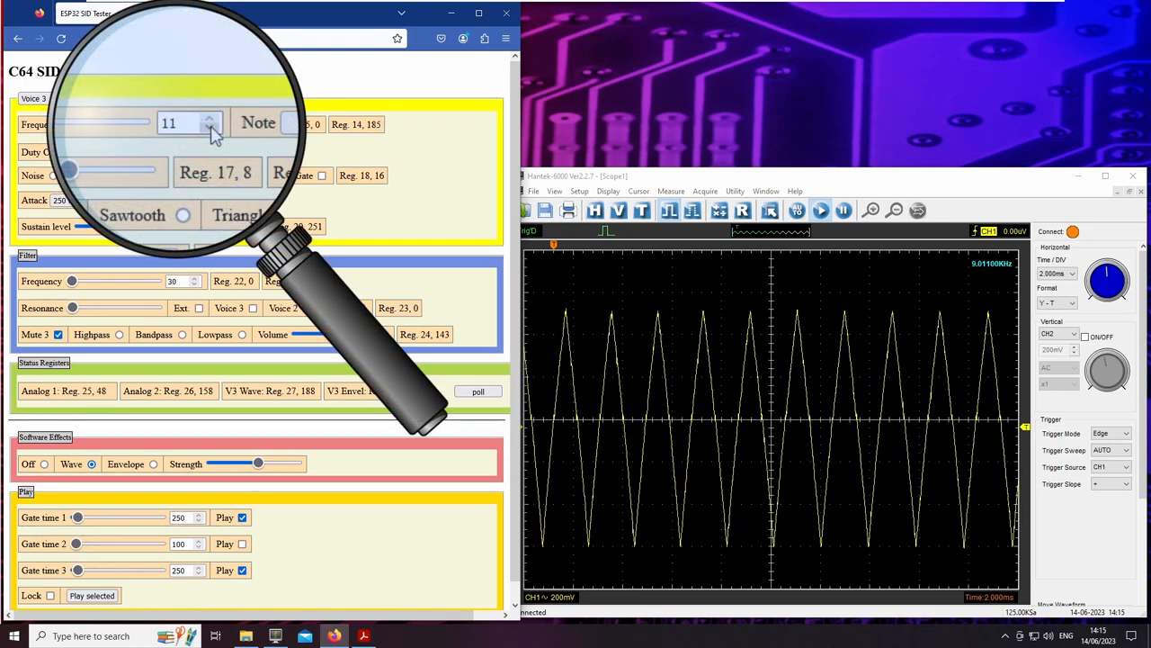
left_click(196, 128)
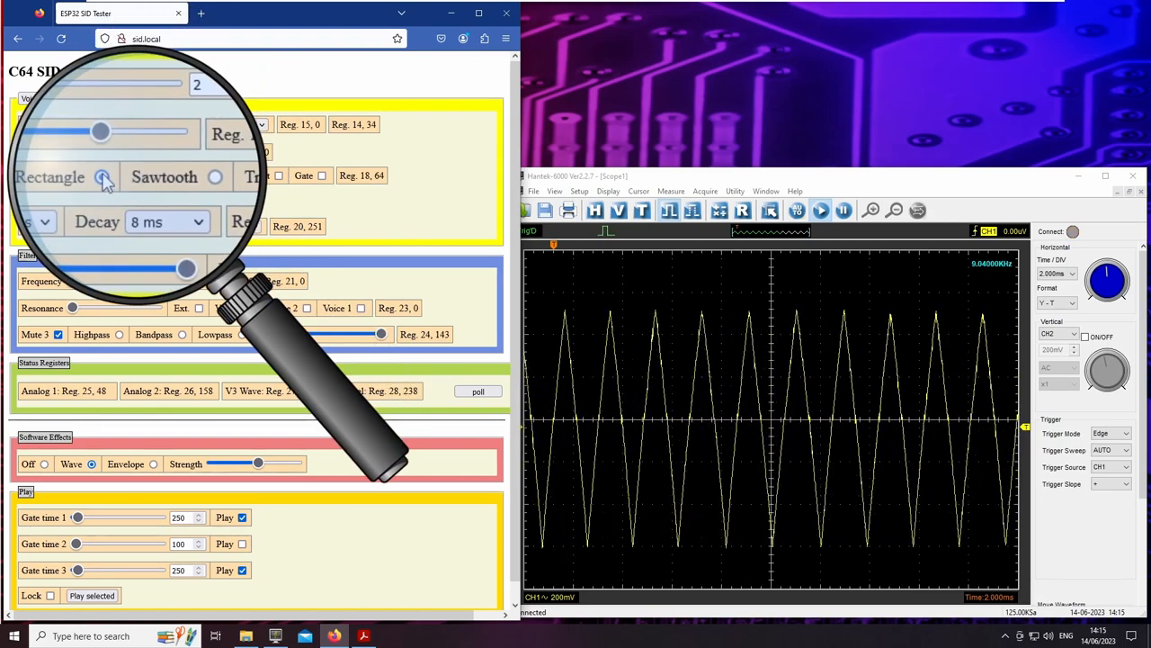
Change voice 3's waveform selection, finishing on sawtooth.
left_click(101, 177)
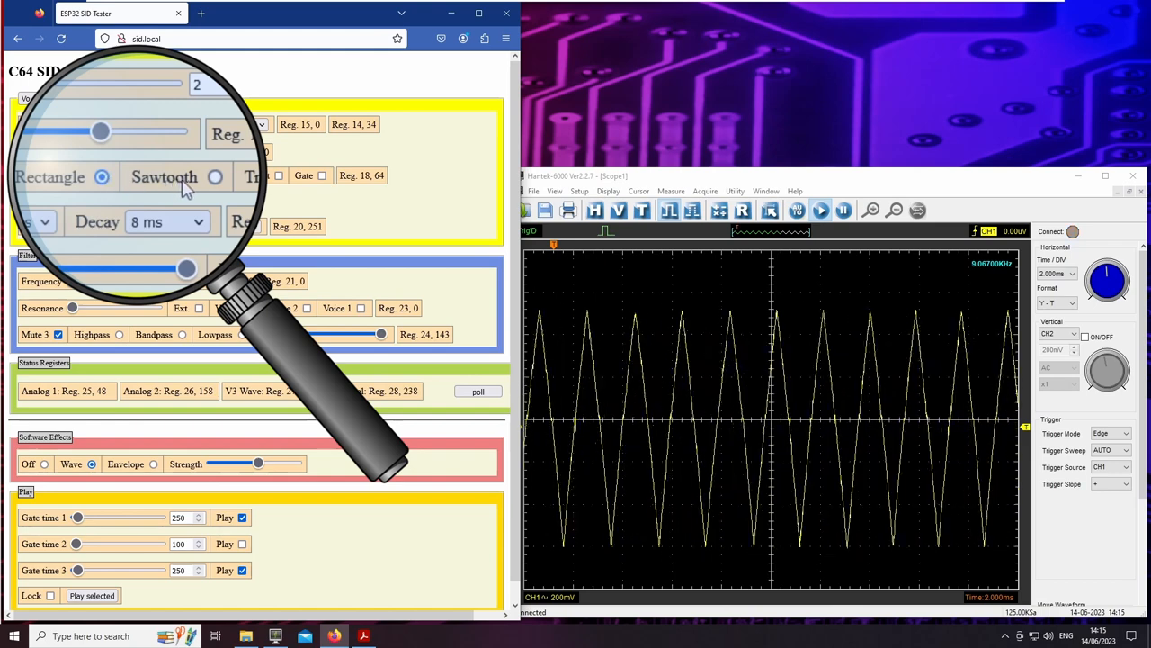
left_click(216, 176)
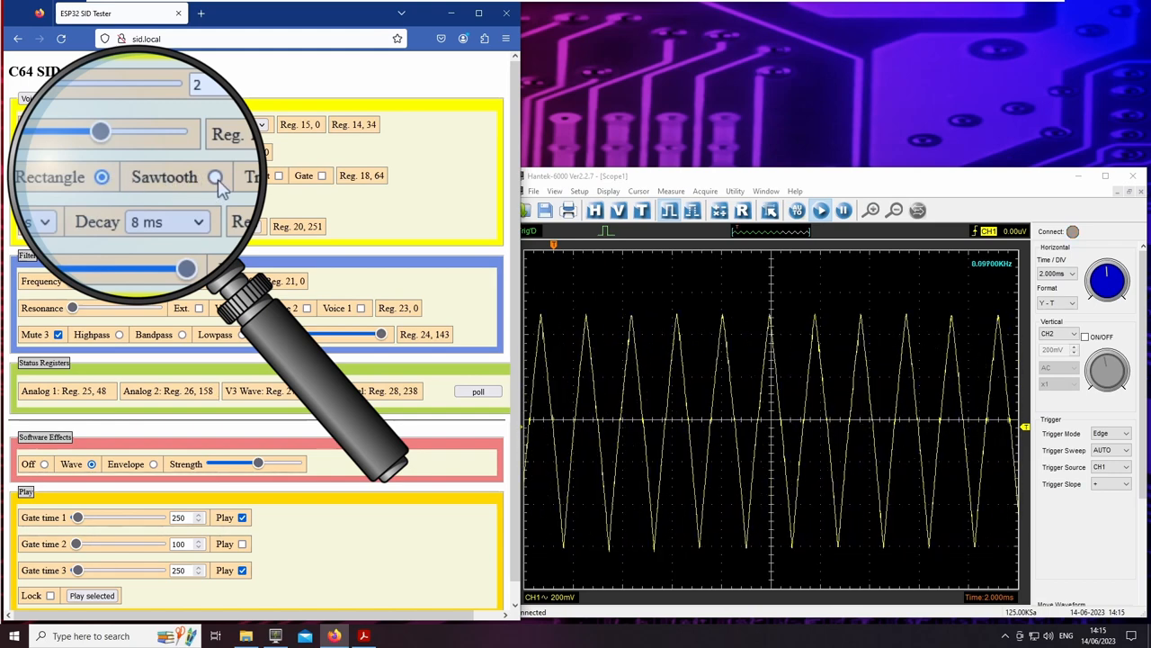
left_click(216, 177)
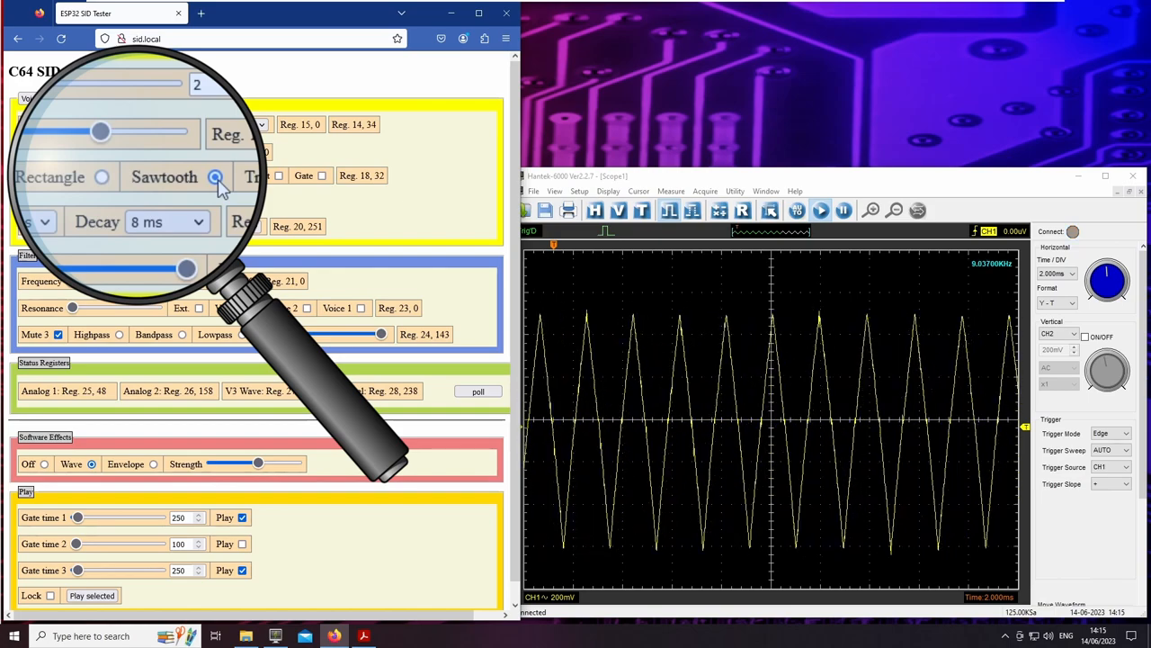
left_click(214, 176)
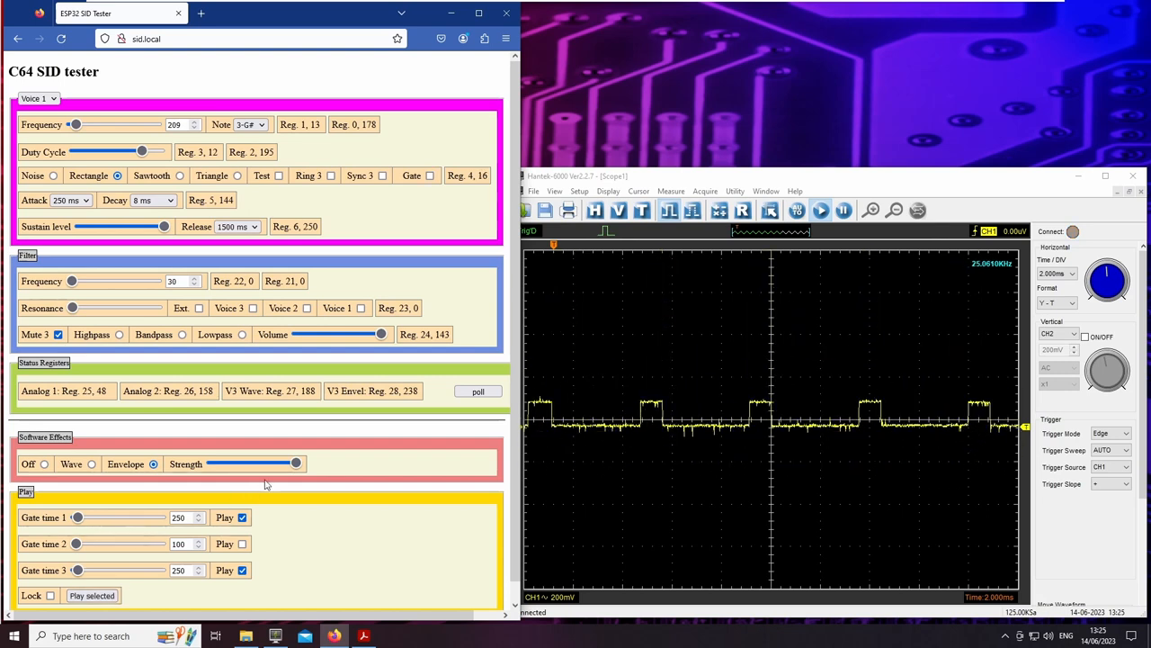
Adjust the Strength slider under Software Effects and play the selected voices.
left_click_drag(295, 464, 248, 464)
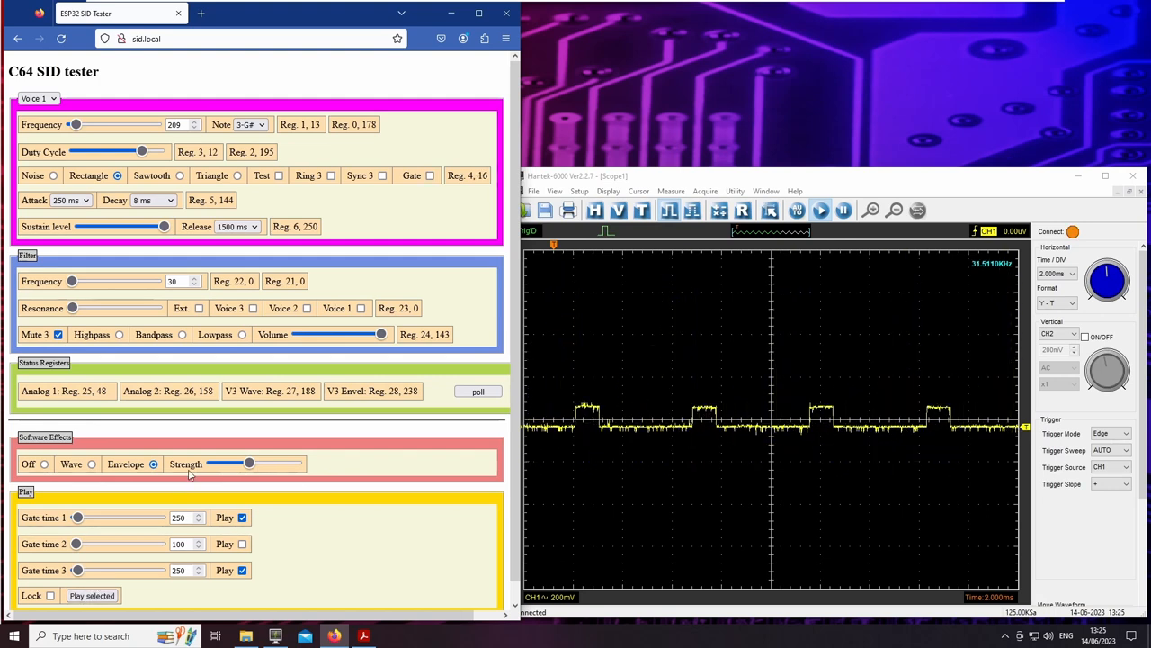
left_click_drag(248, 464, 212, 464)
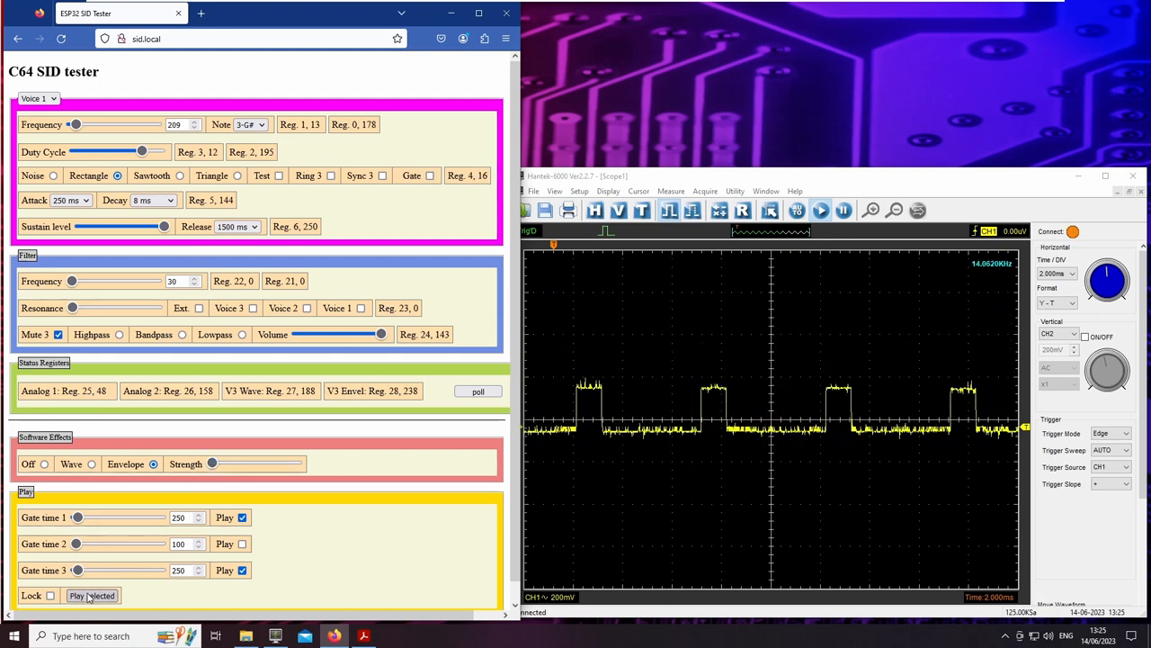
left_click_drag(213, 464, 286, 464)
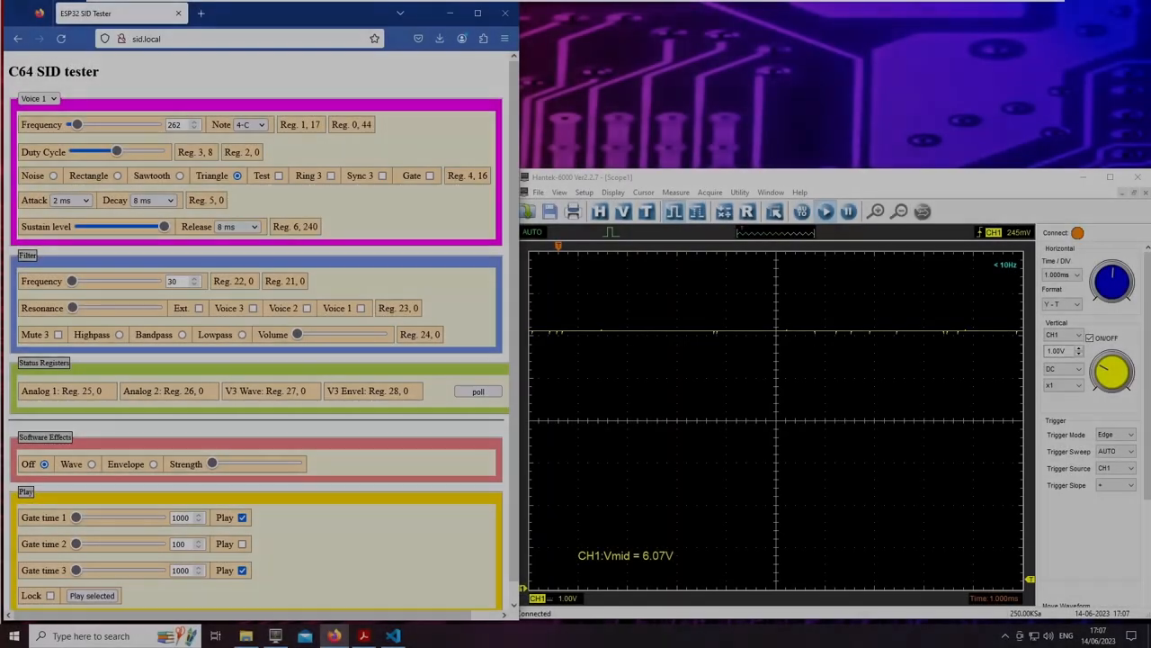
left_click_drag(297, 332, 316, 333)
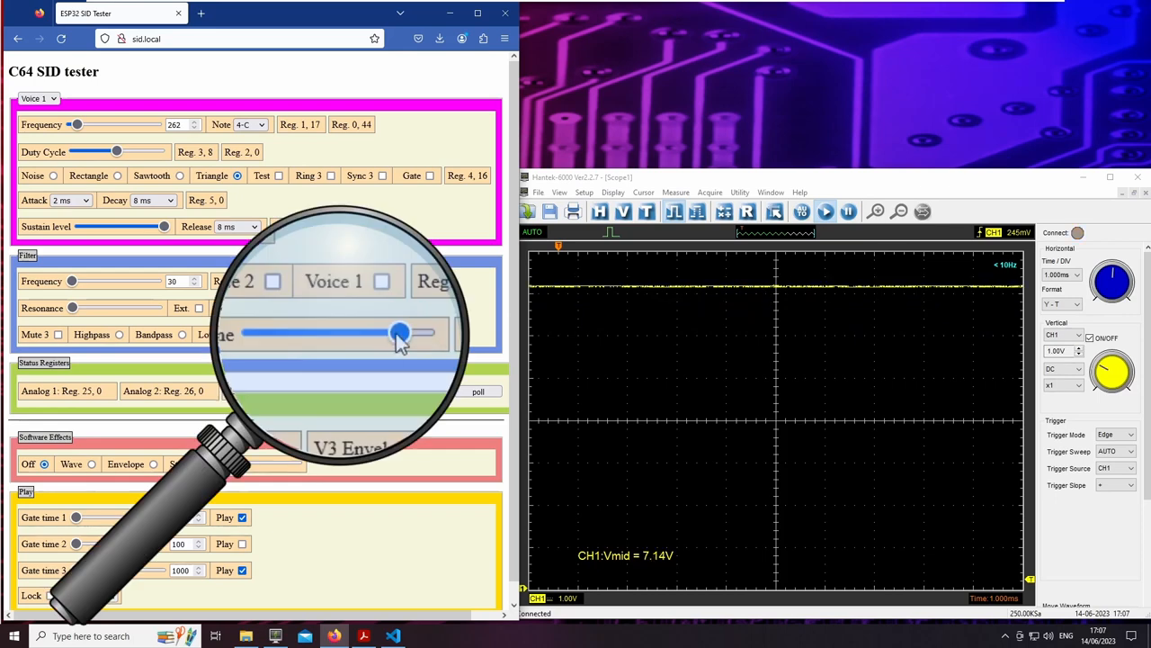
left_click_drag(400, 332, 288, 333)
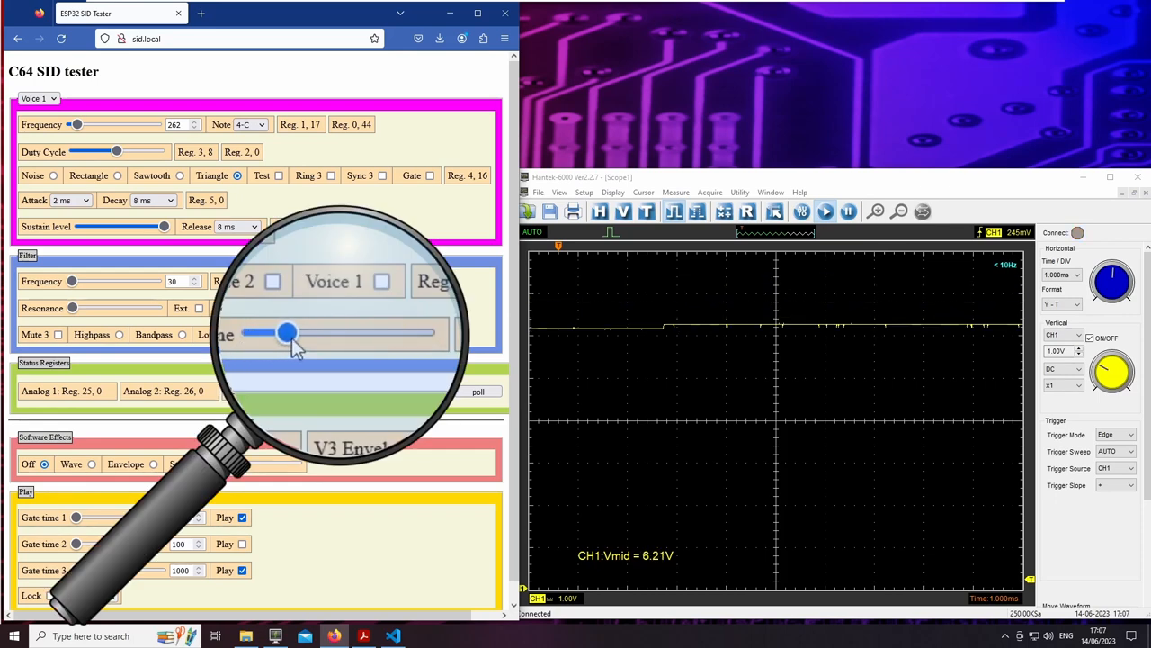
left_click_drag(288, 332, 422, 333)
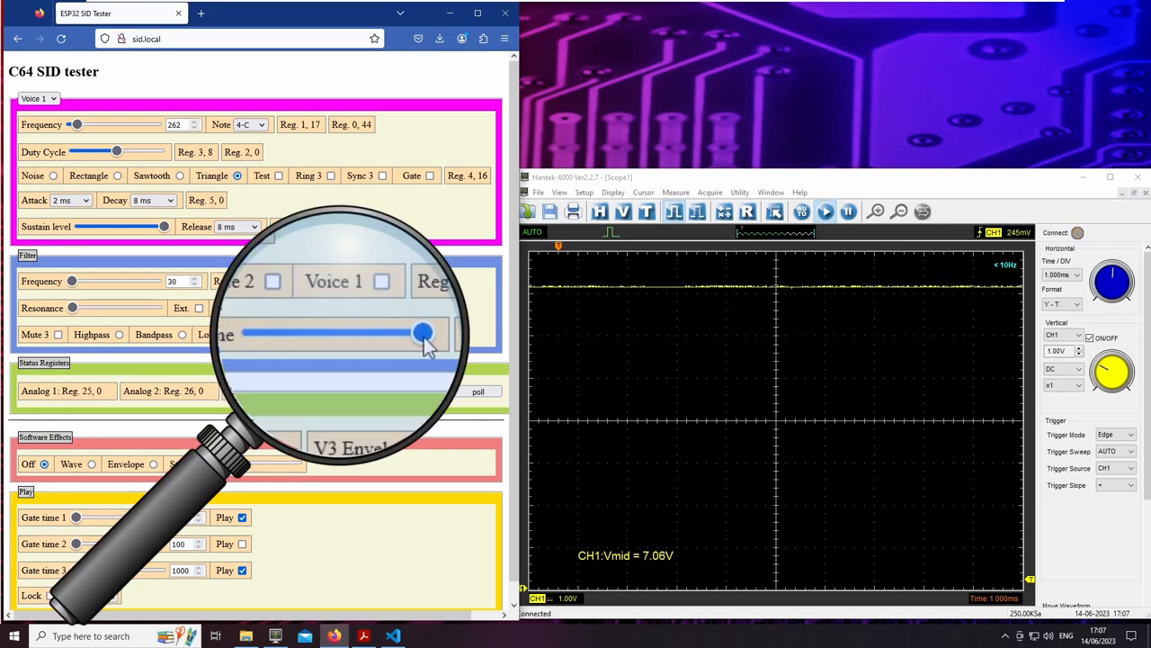
left_click_drag(423, 333, 273, 333)
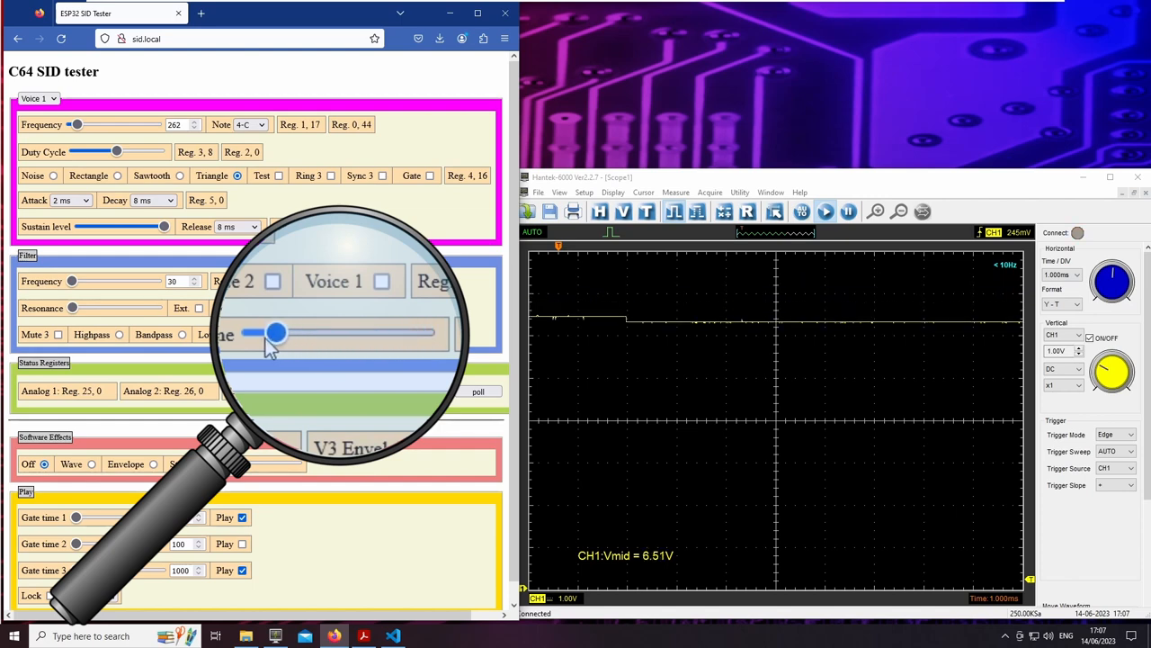
left_click_drag(273, 333, 252, 333)
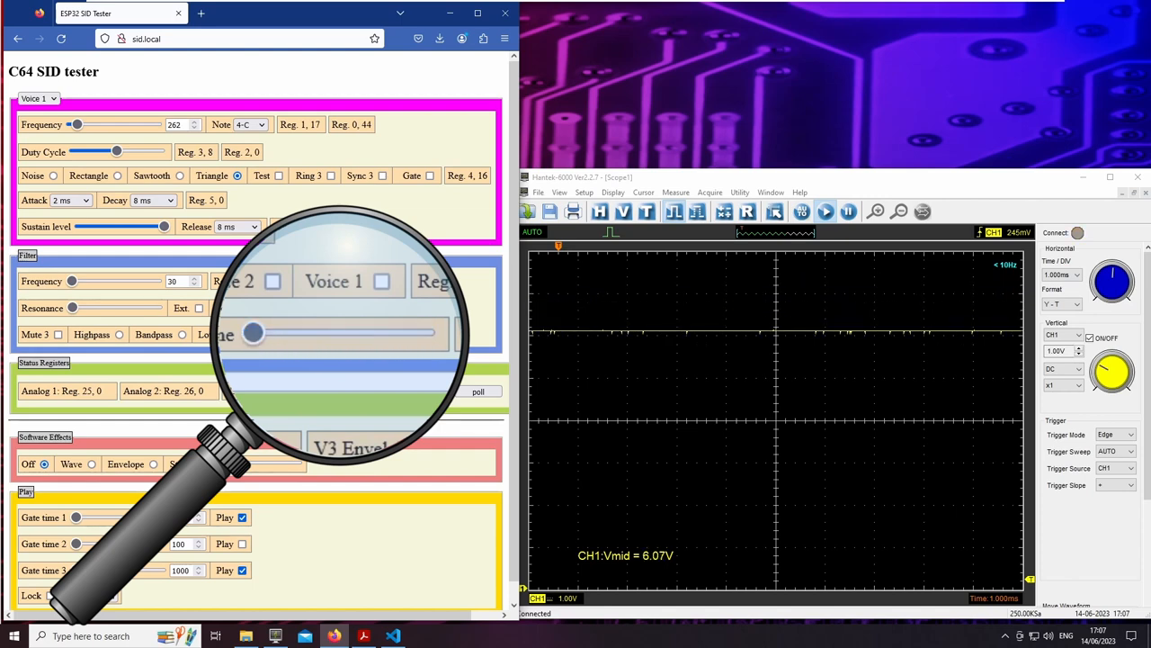